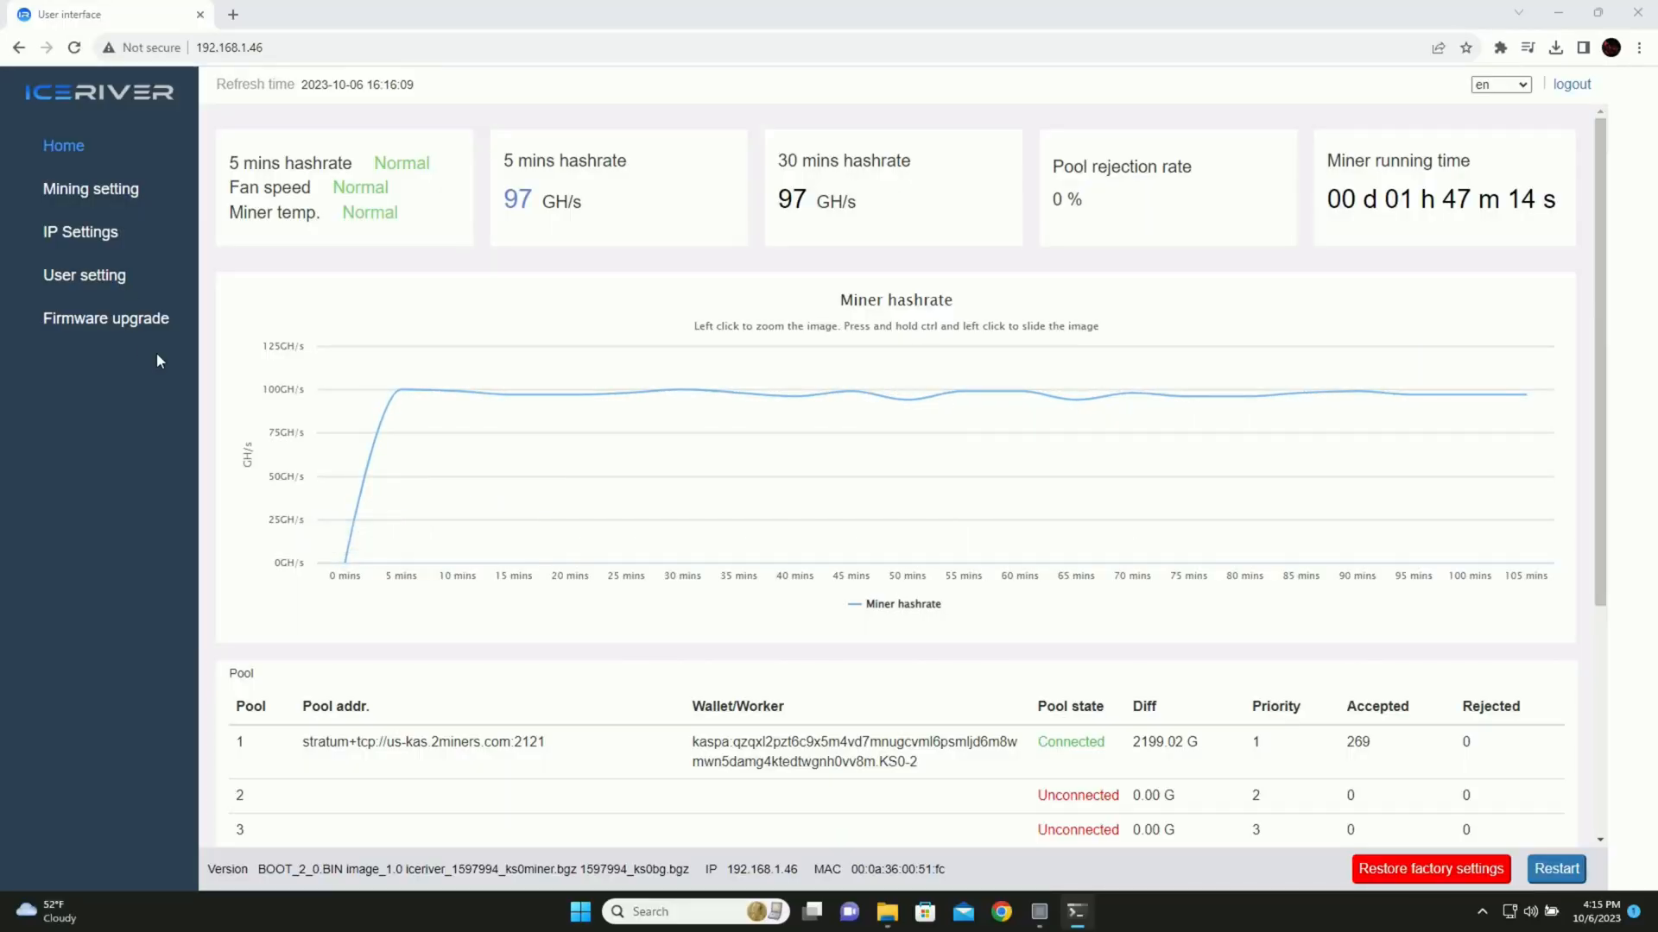
Go to the miner's Firmware upgrade page from the sidebar
{"action": "left_click", "coordinate": [105, 318]}
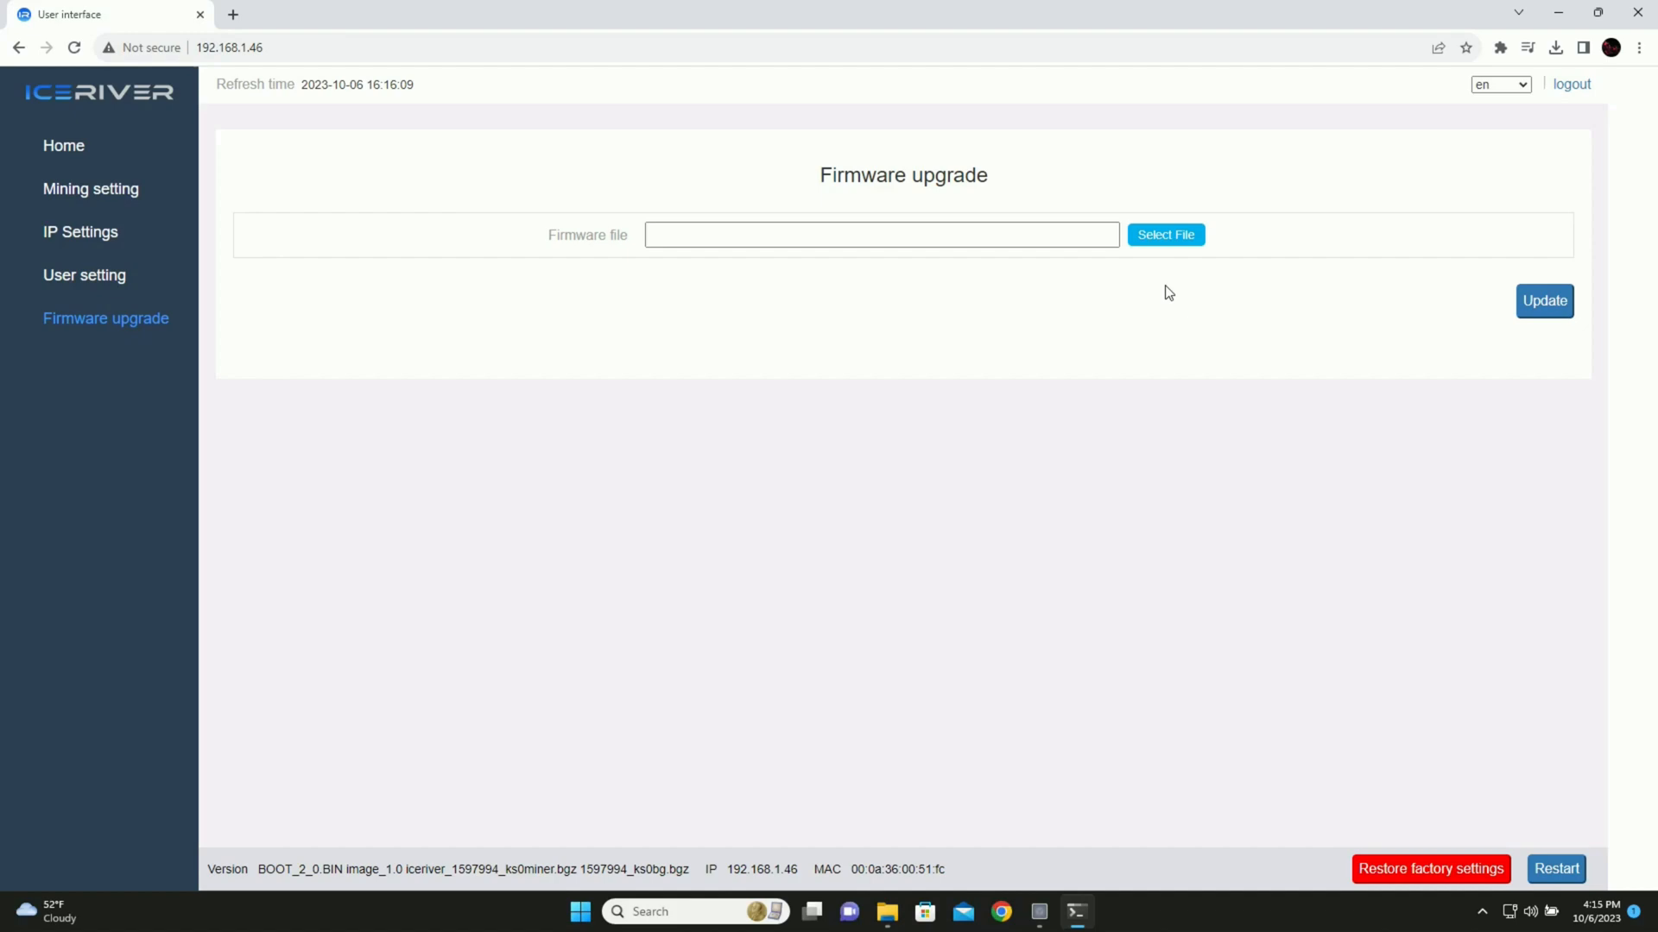
{"action": "mouse_move", "coordinate": [1168, 297]}
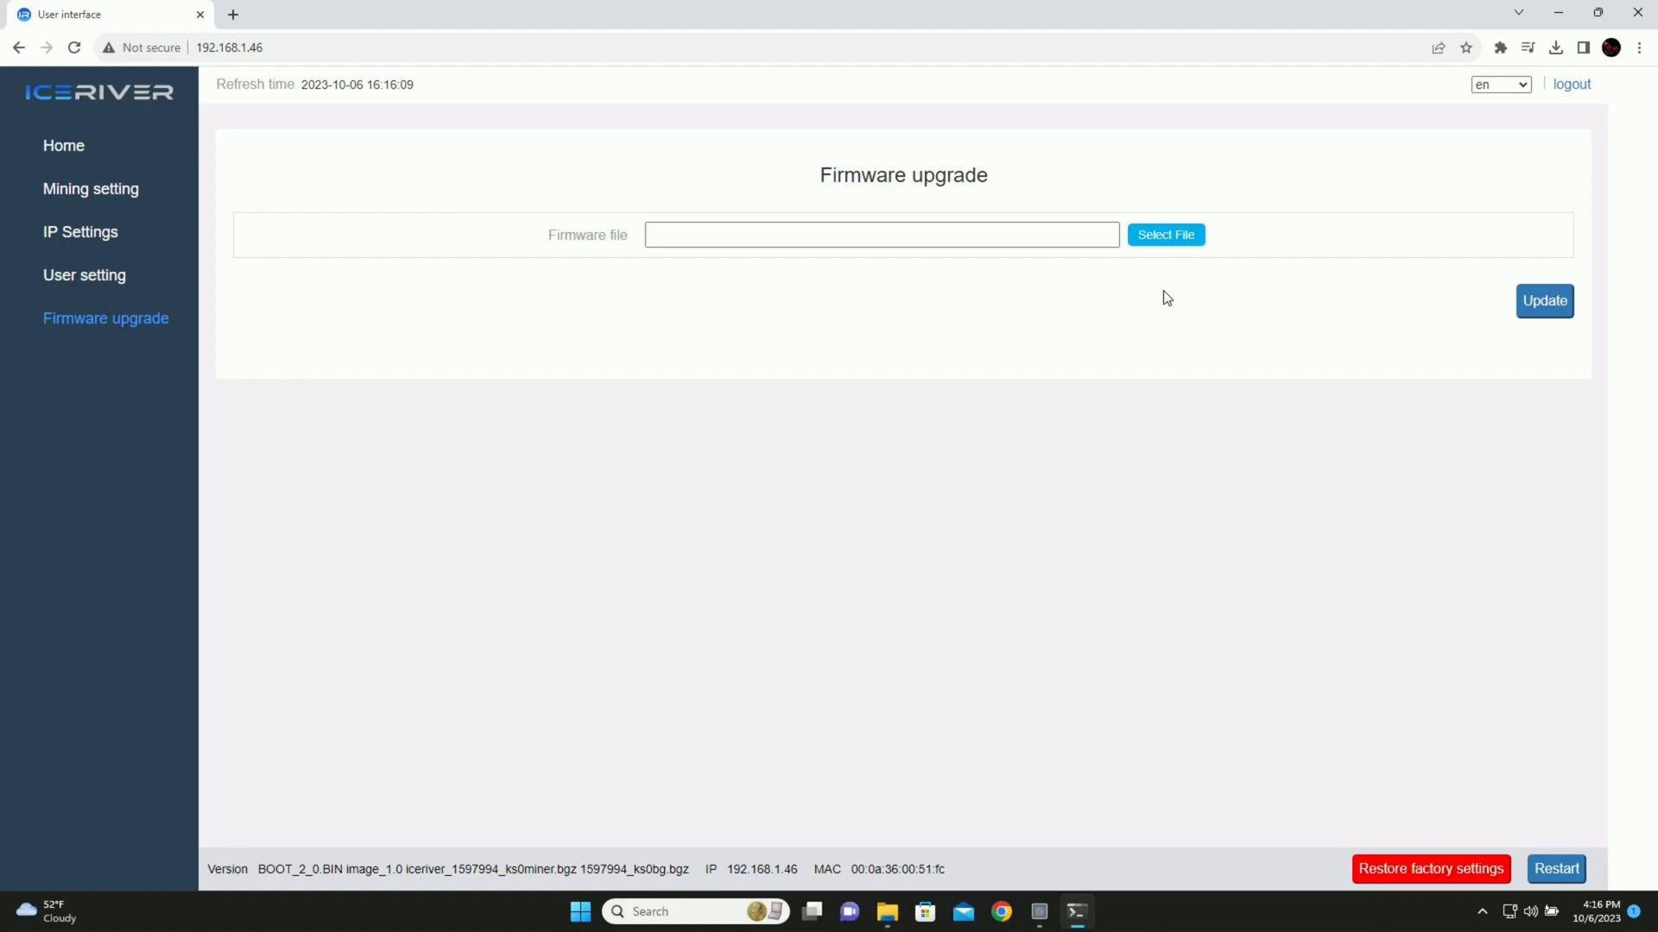
{"action": "mouse_move", "coordinate": [1177, 232]}
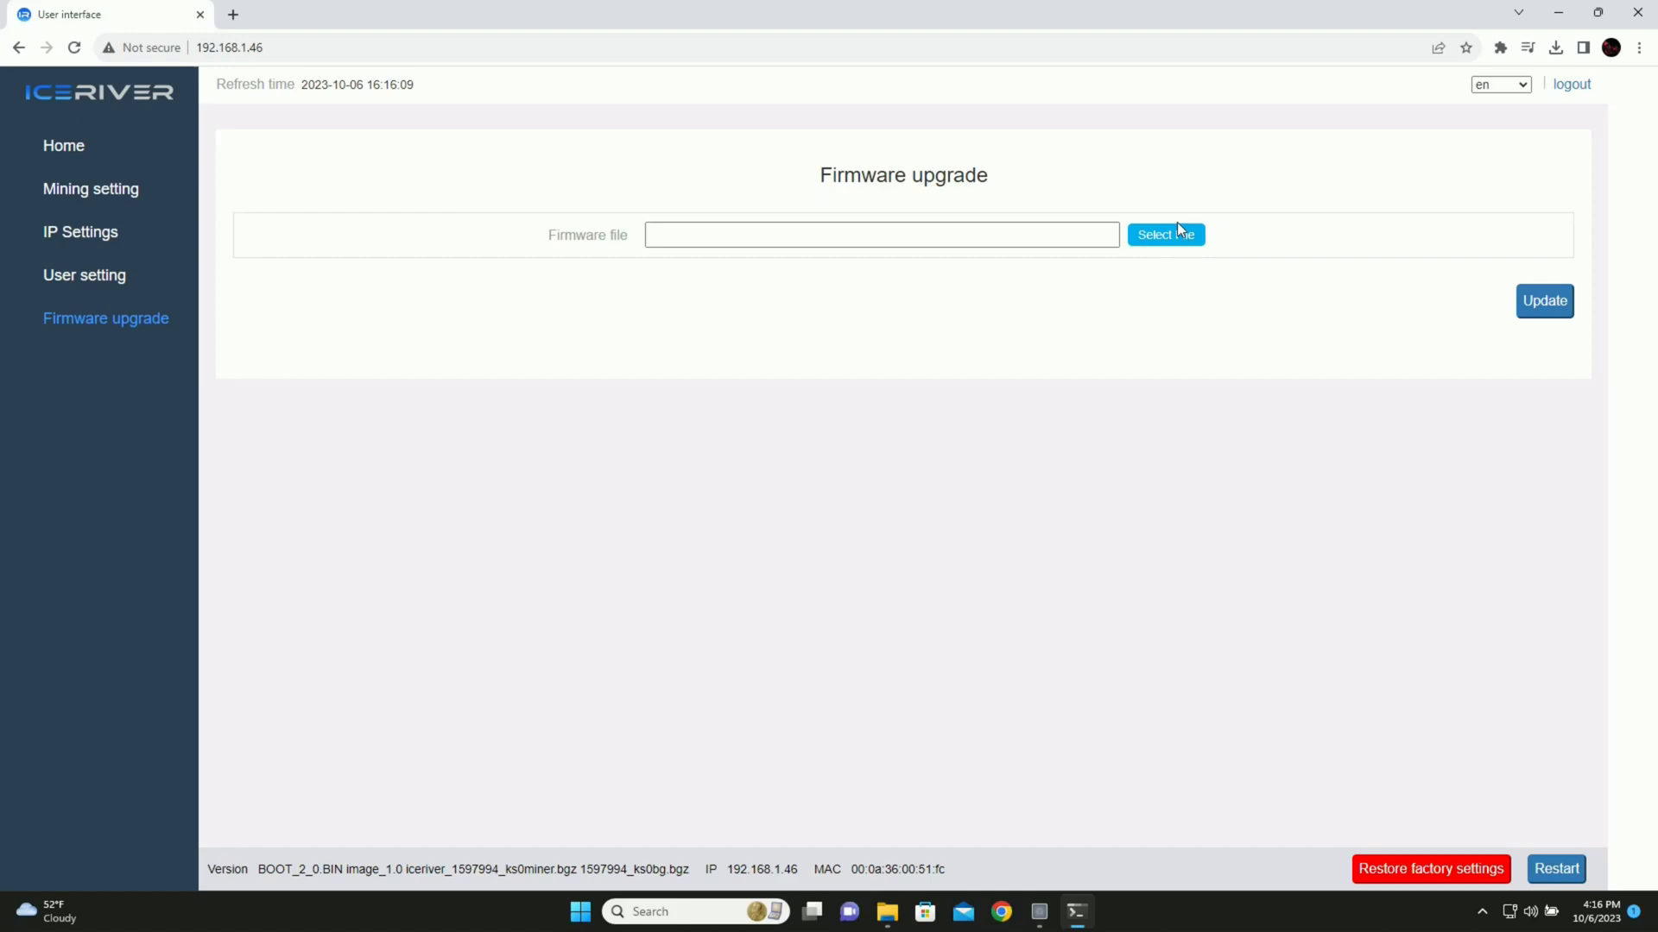
Flash miner.bgz from the TSwift folder and restart the miner onto firmware 0627
{"action": "left_click", "coordinate": [1163, 235]}
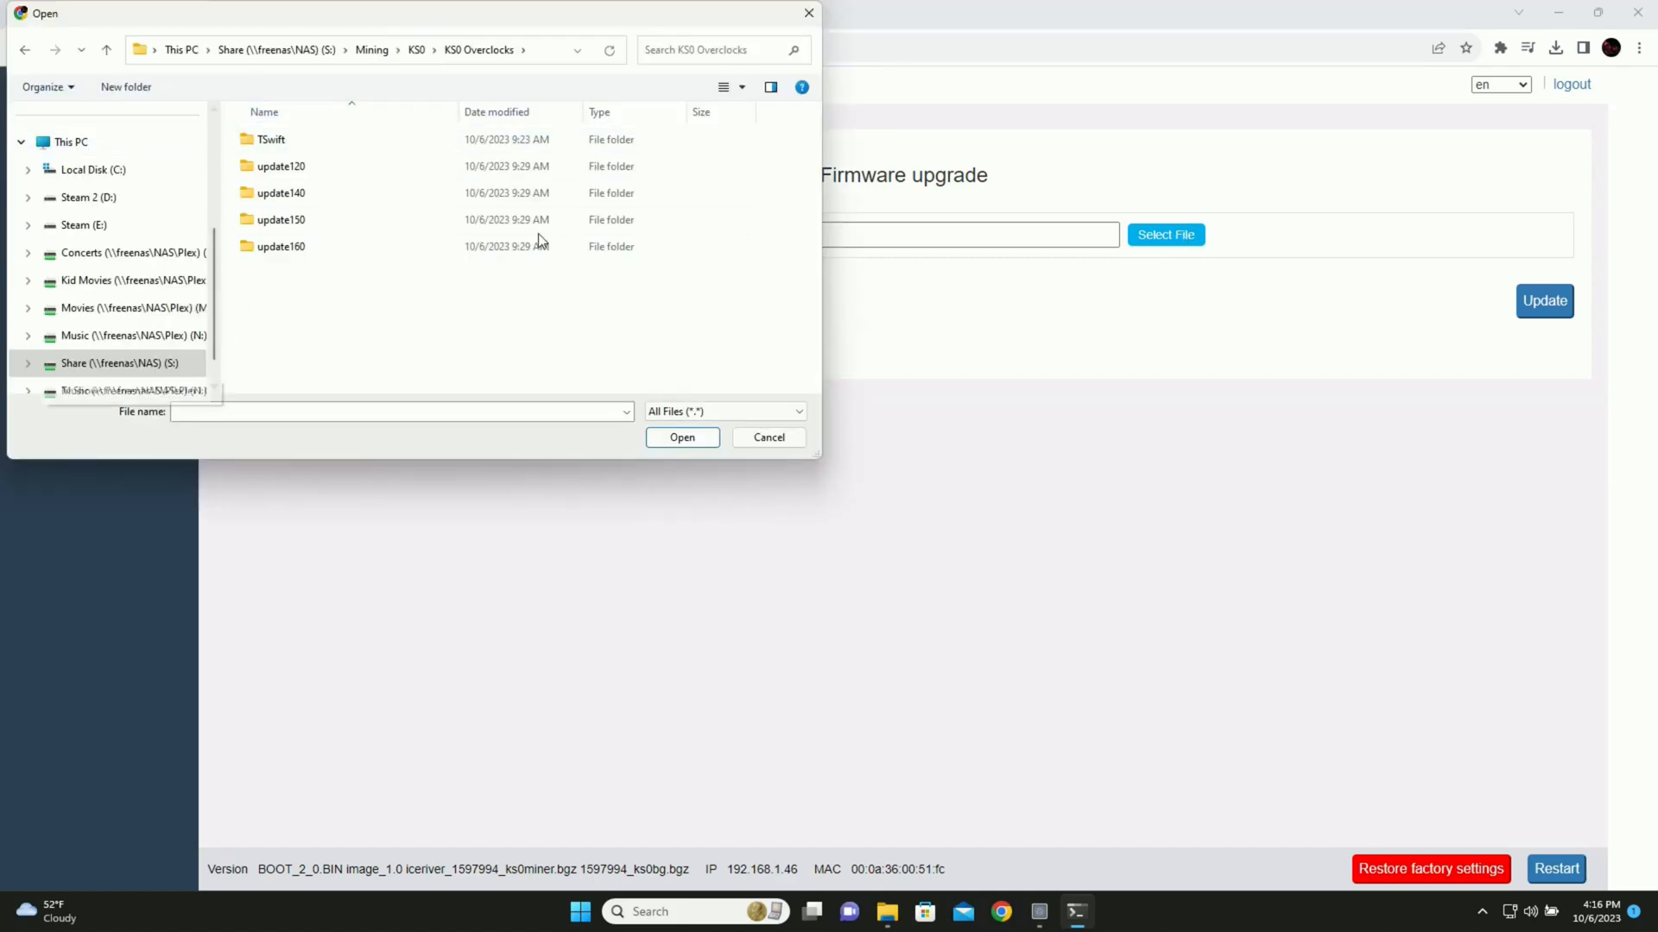
{"action": "scroll", "scroll_direction": "down", "scroll_amount": 3}
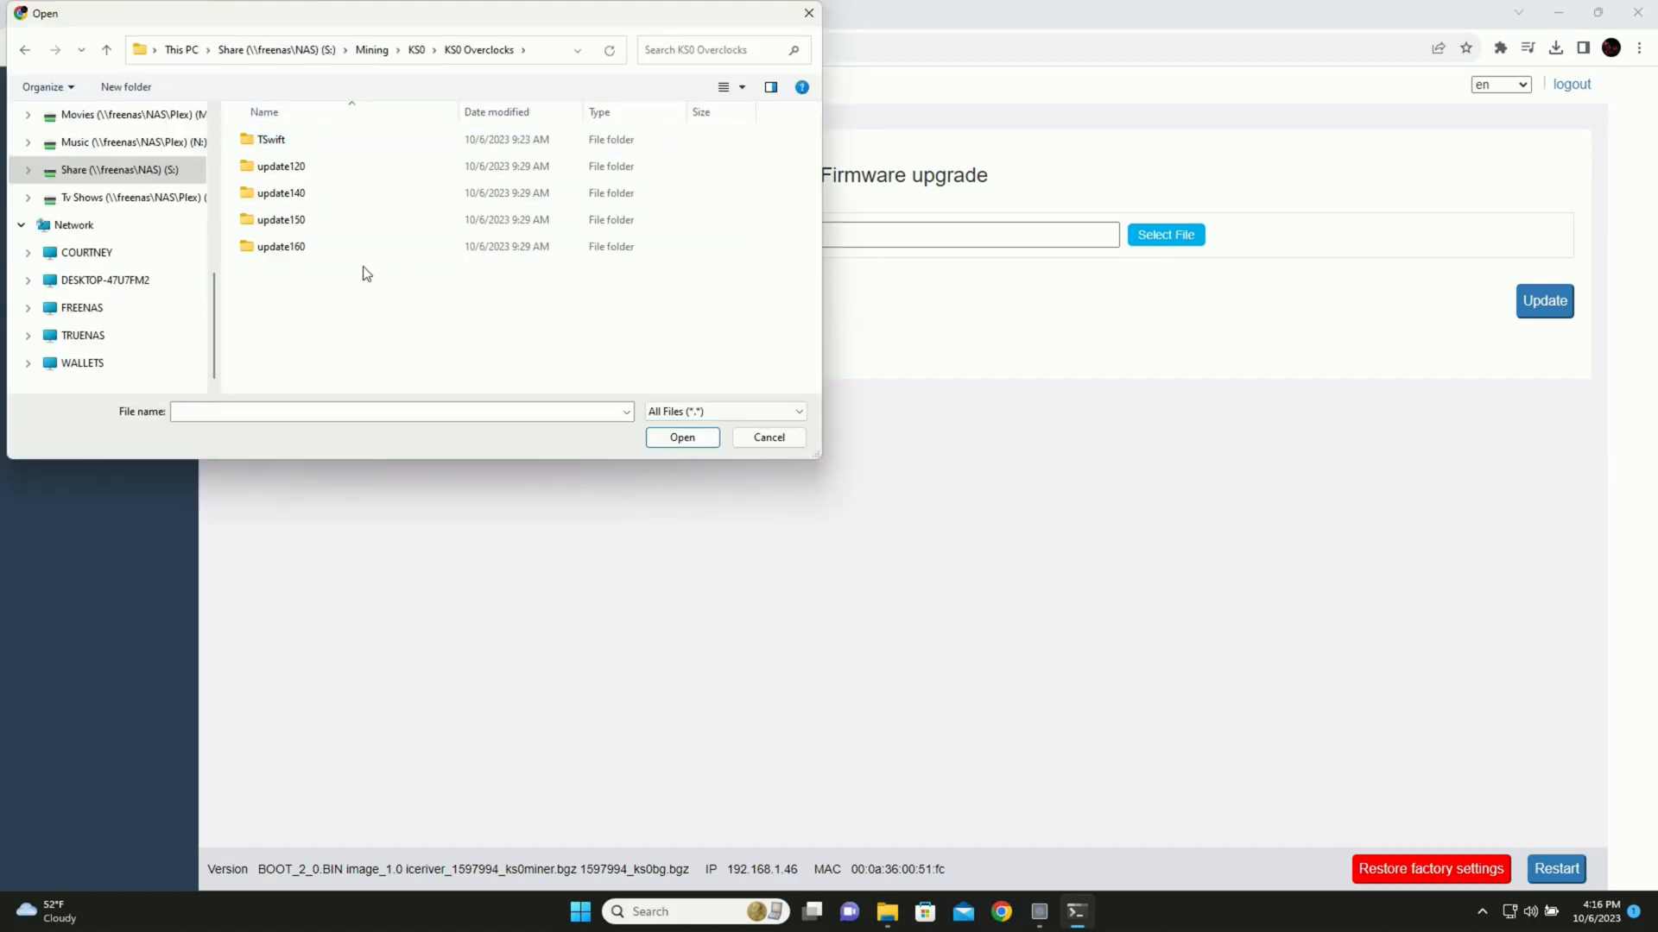
{"action": "left_click", "coordinate": [270, 138]}
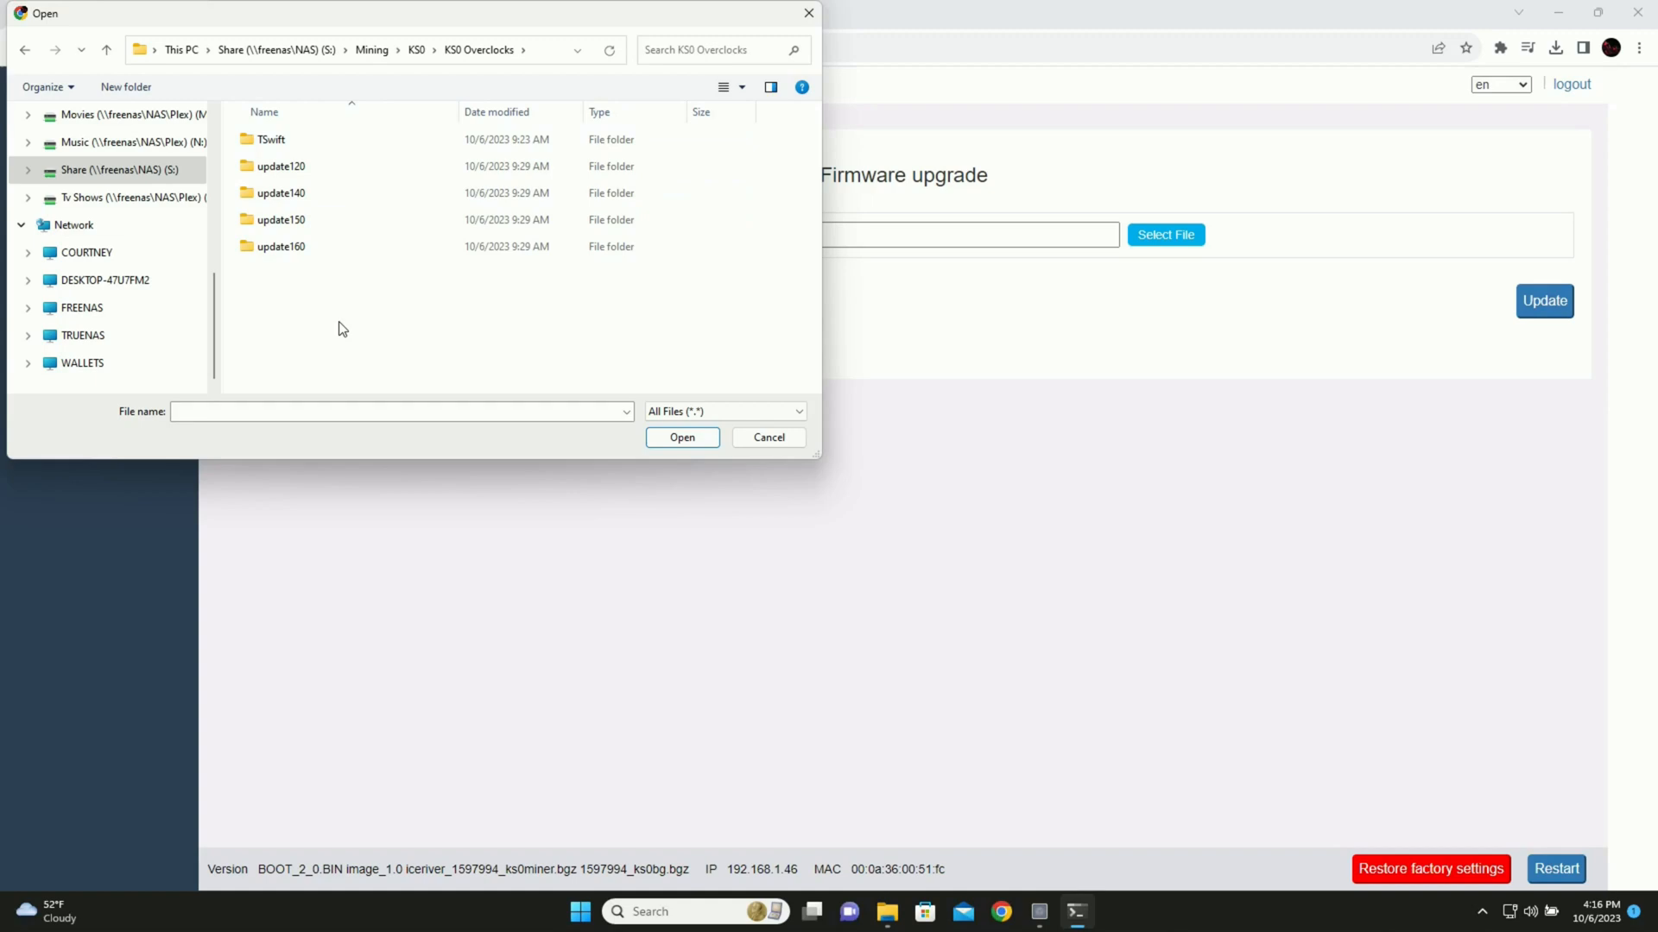
{"action": "double_click", "coordinate": [269, 138]}
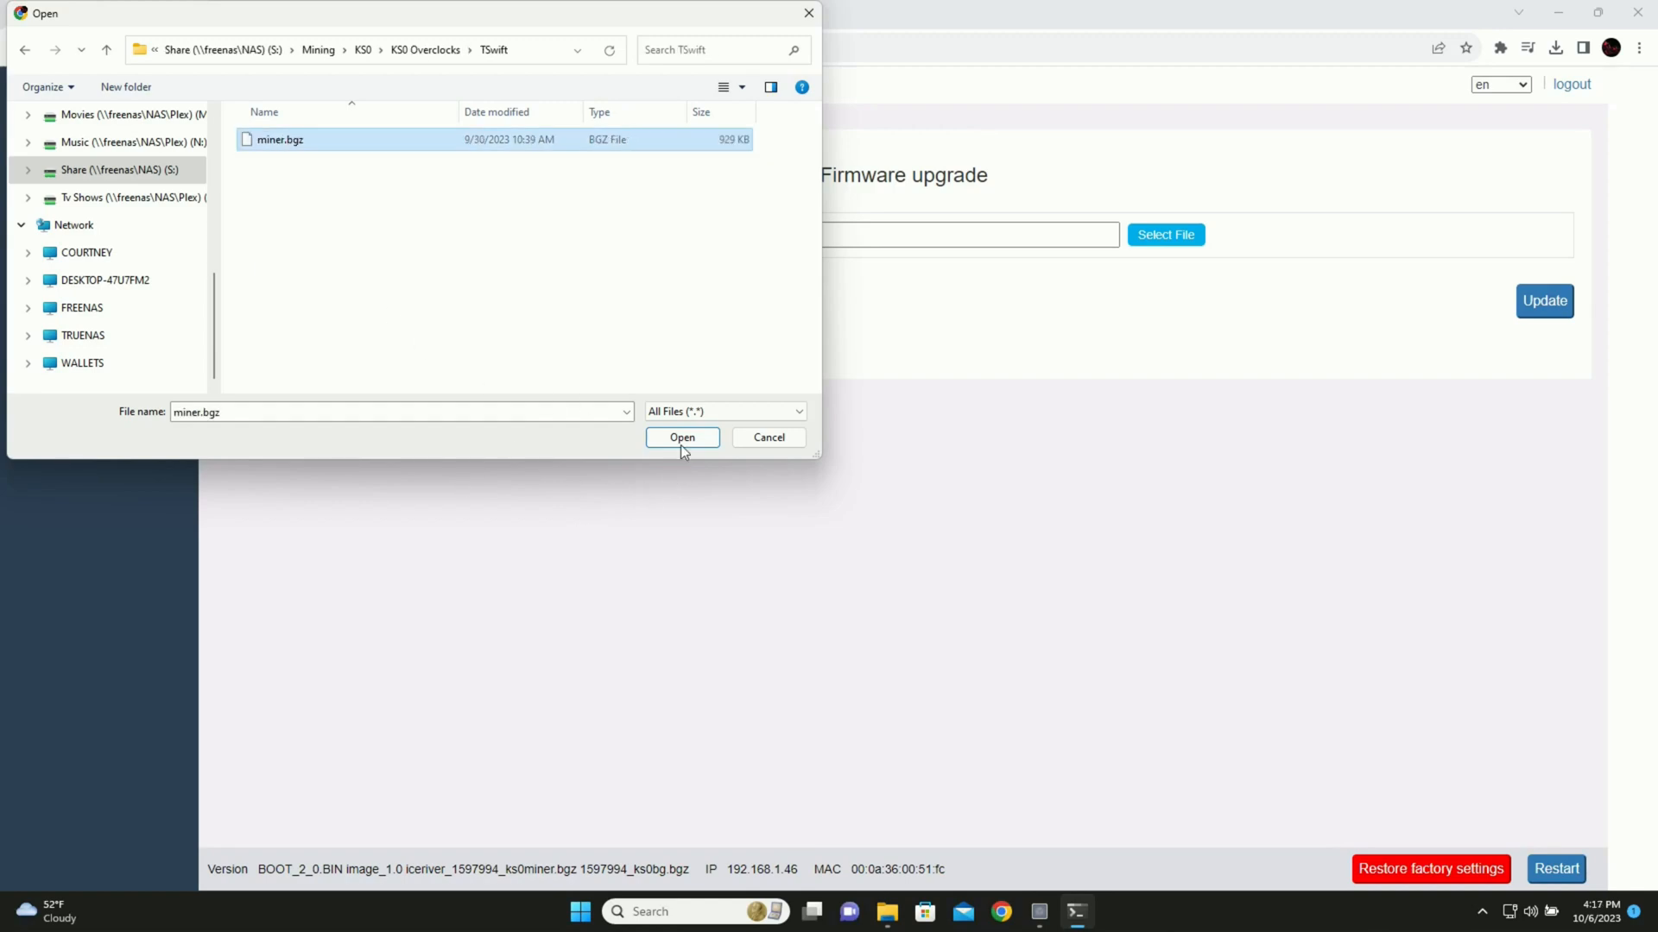
{"action": "left_click", "coordinate": [682, 437]}
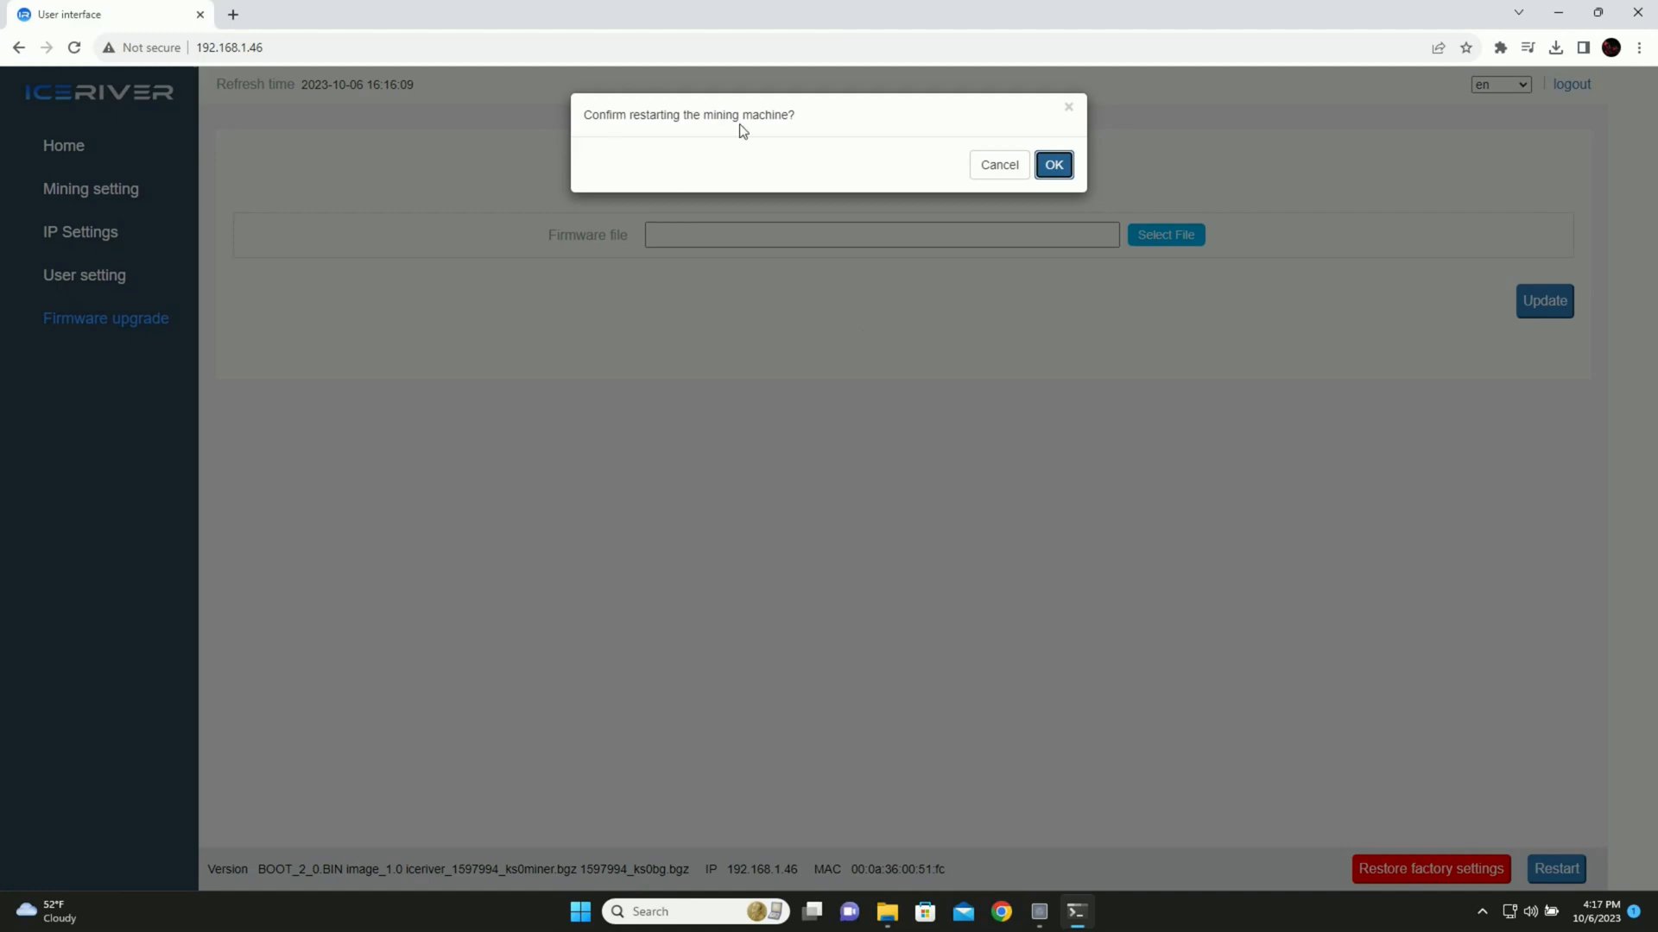
{"action": "left_click", "coordinate": [1052, 164]}
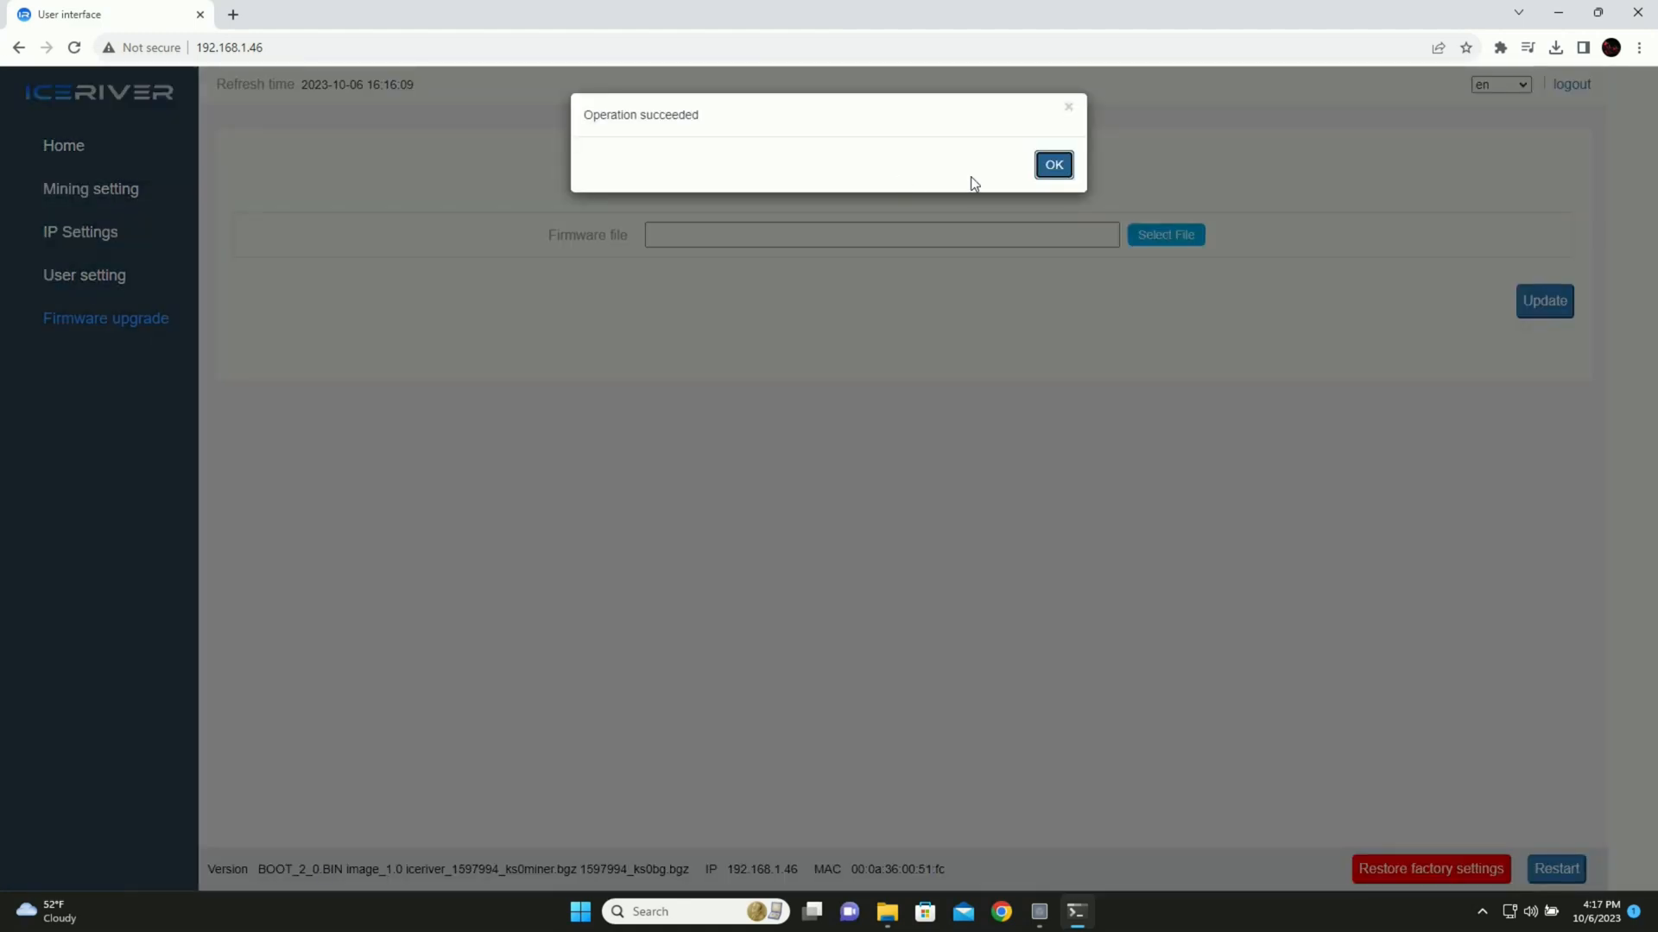
{"action": "left_click", "coordinate": [1052, 164]}
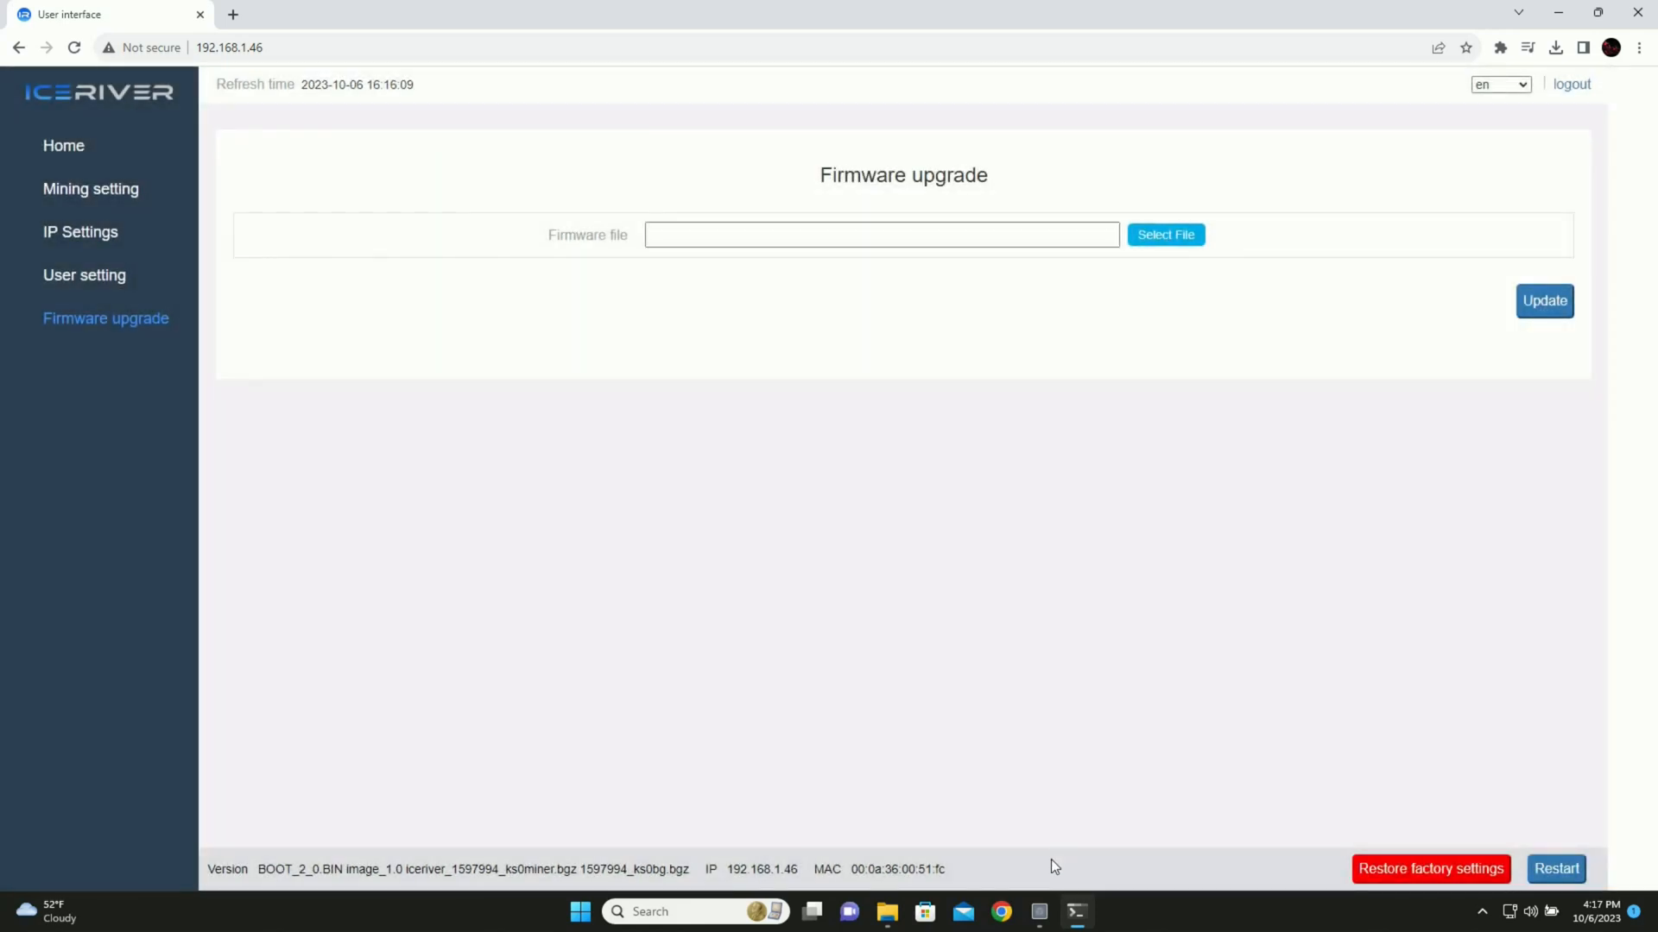
{"action": "left_click", "coordinate": [63, 145]}
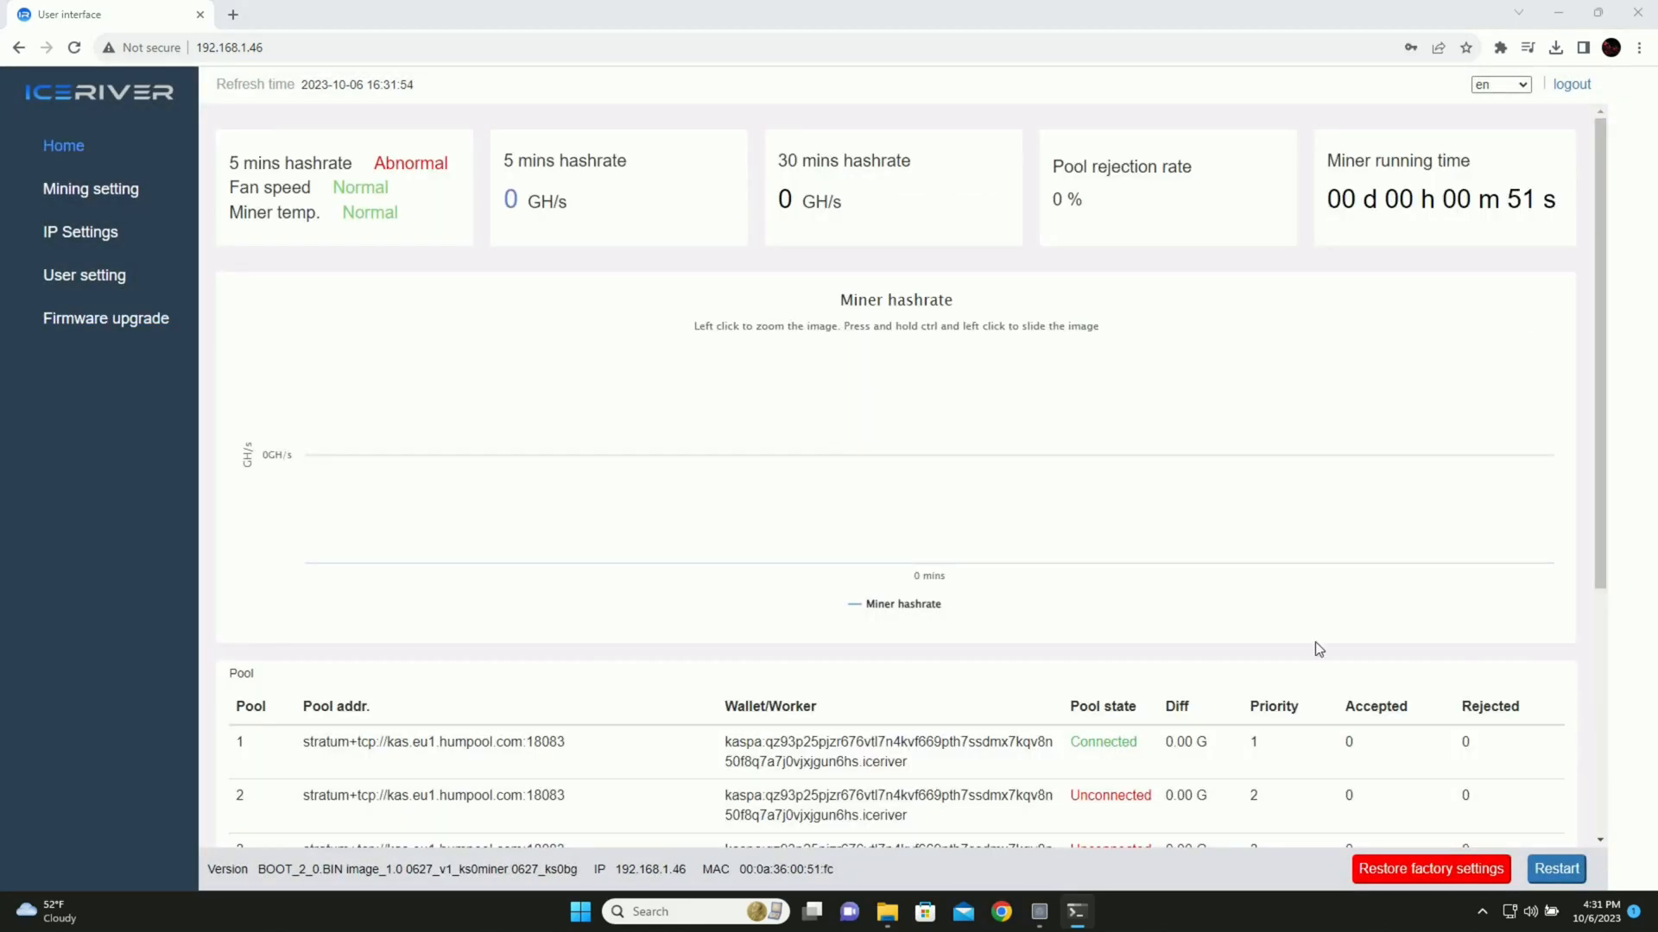
{"action": "mouse_move", "coordinate": [928, 453]}
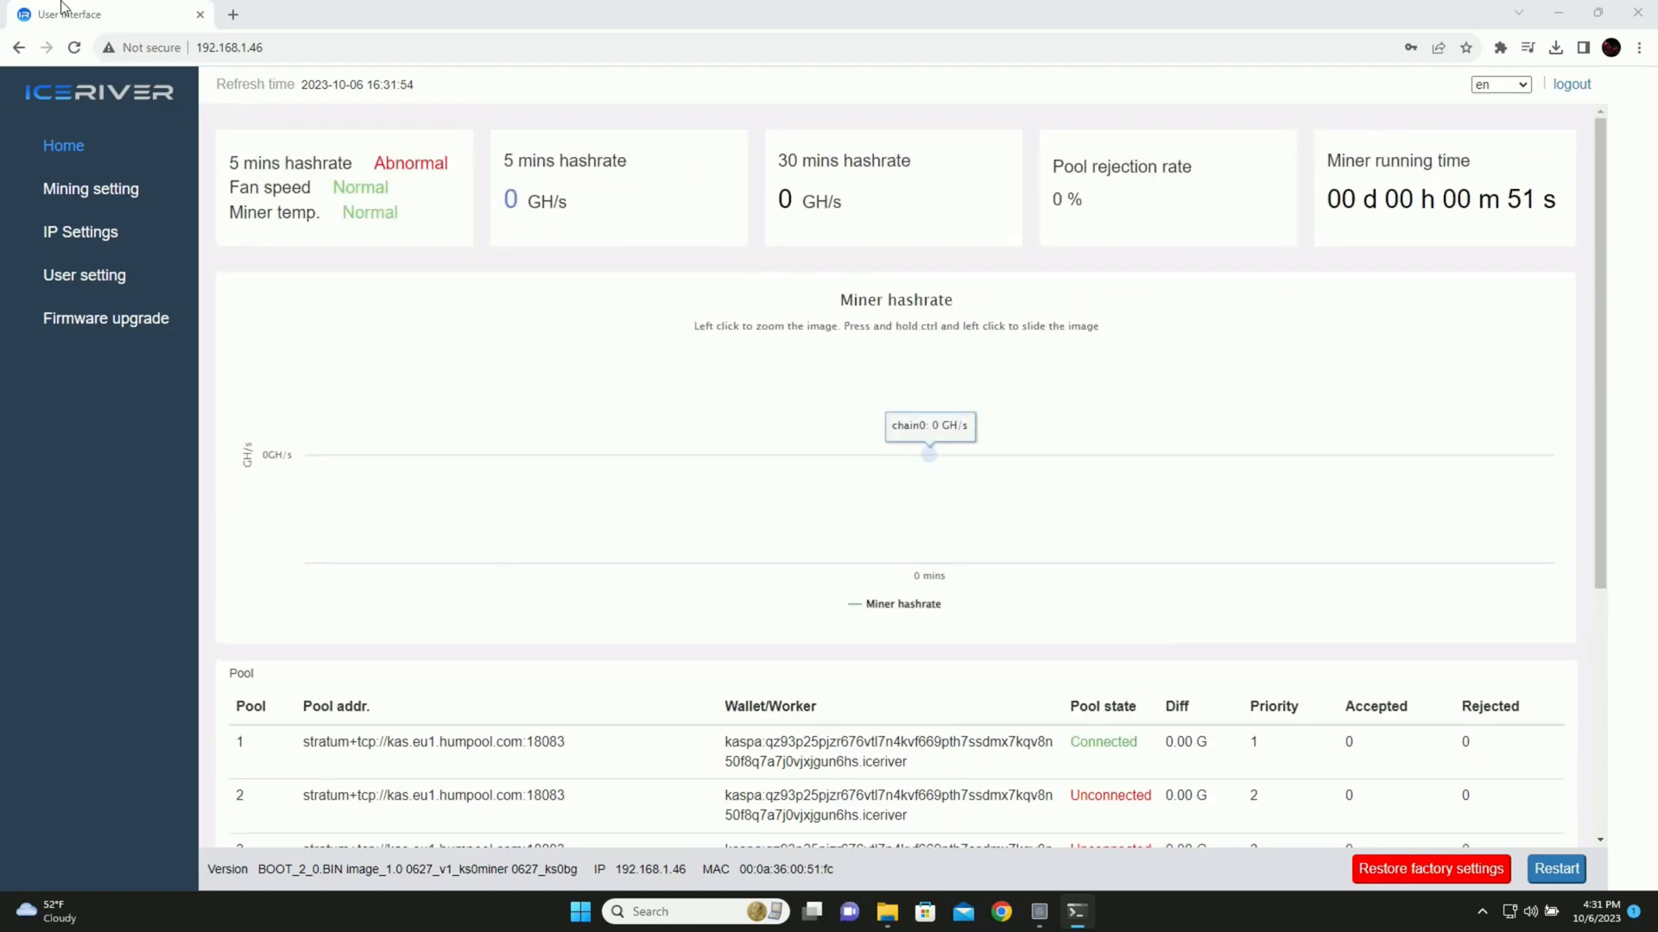
{"action": "mouse_move", "coordinate": [329, 282]}
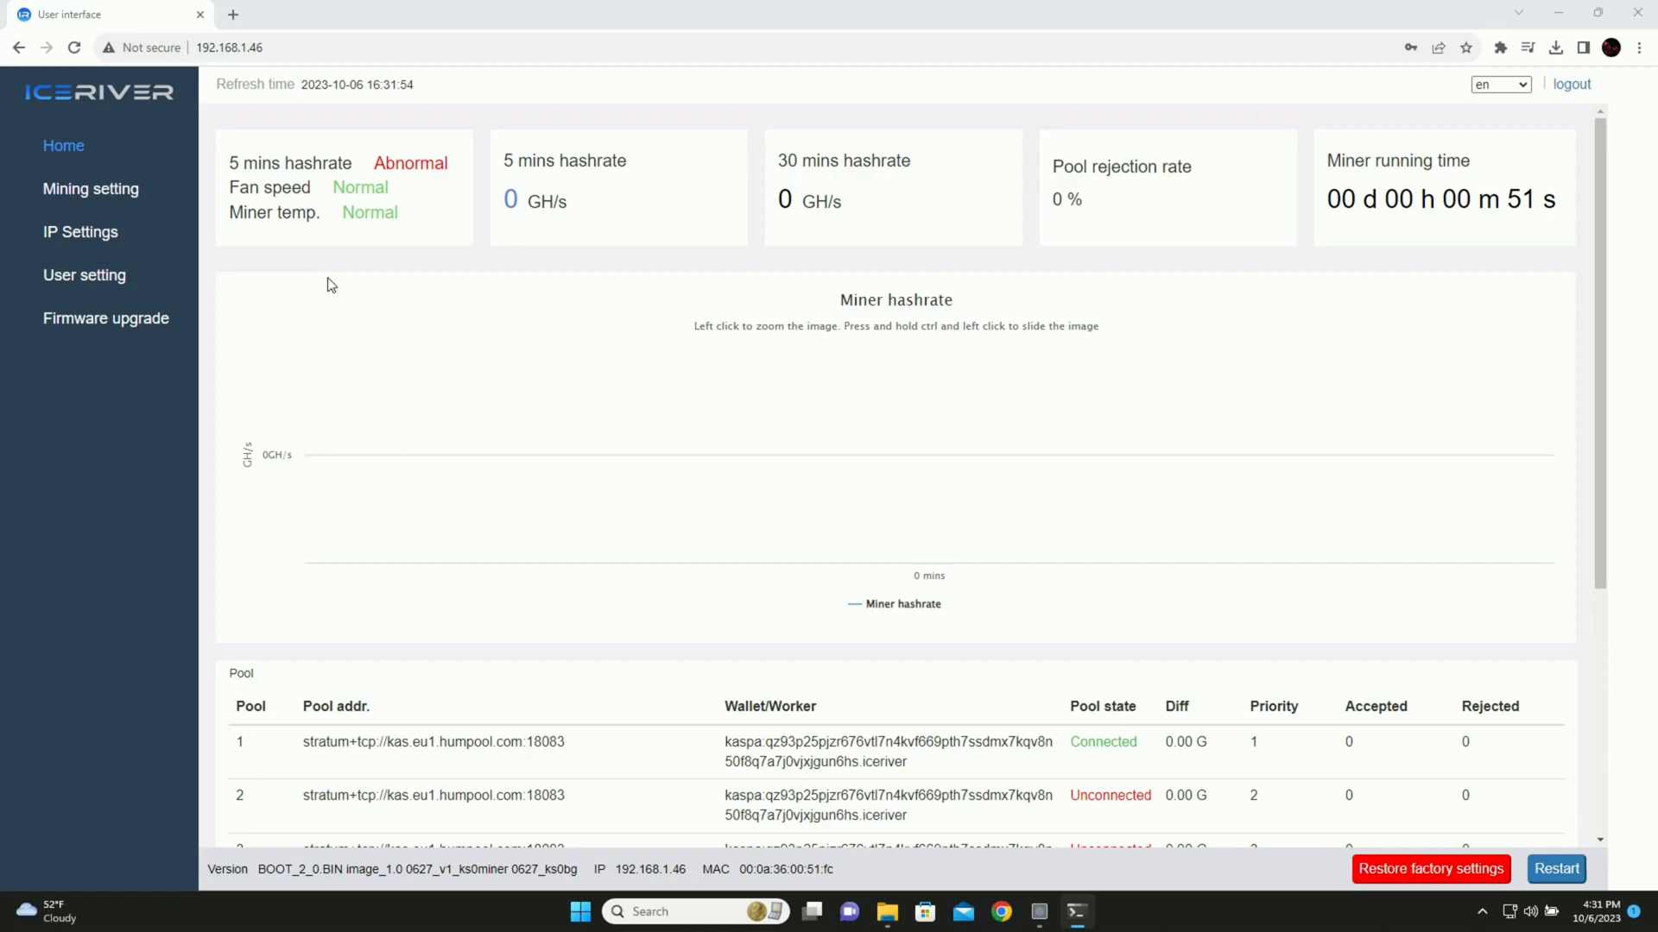
{"action": "scroll", "scroll_direction": "down", "scroll_amount": 3}
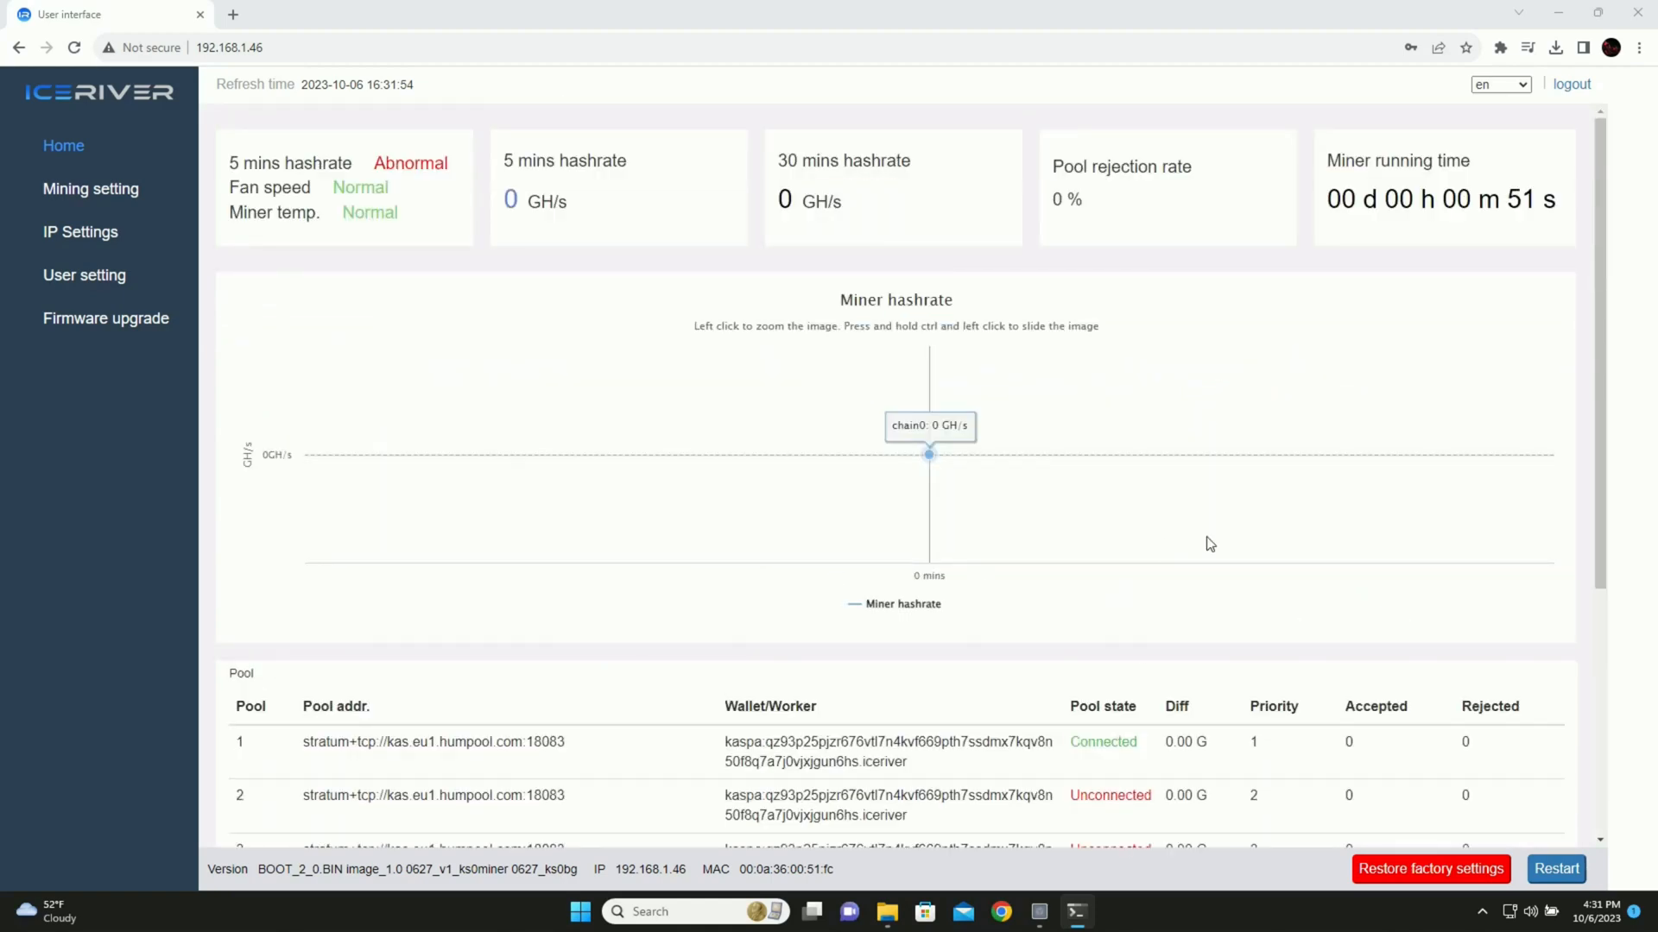
{"action": "scroll", "scroll_direction": "down", "scroll_amount": 3}
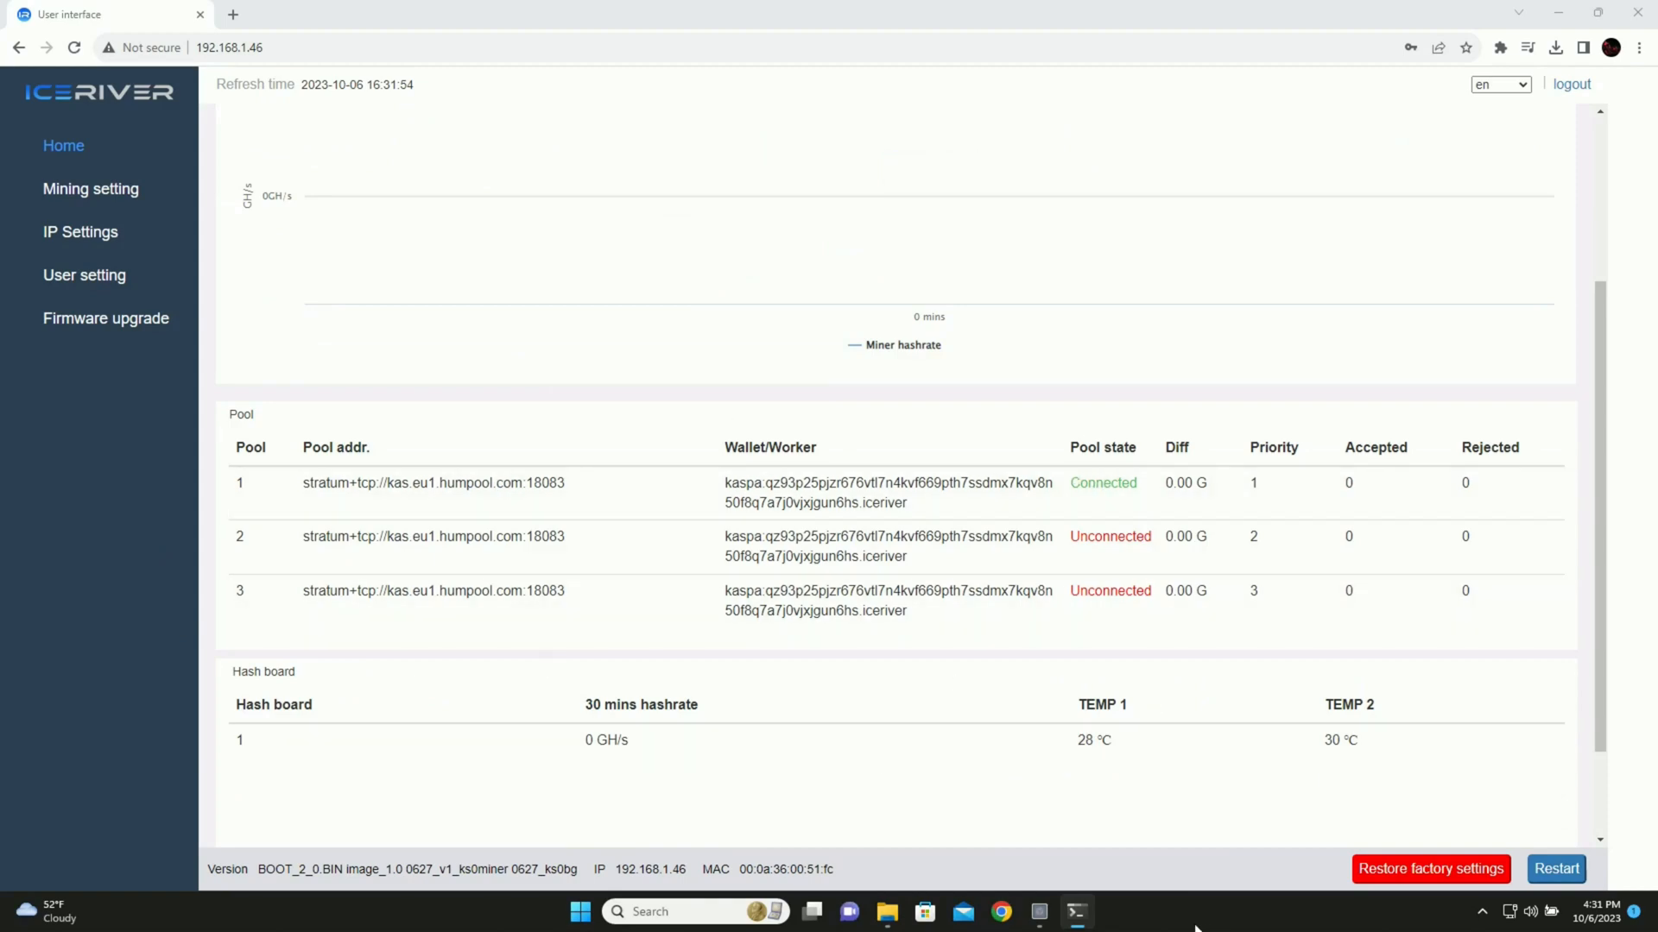
{"action": "mouse_move", "coordinate": [1035, 883]}
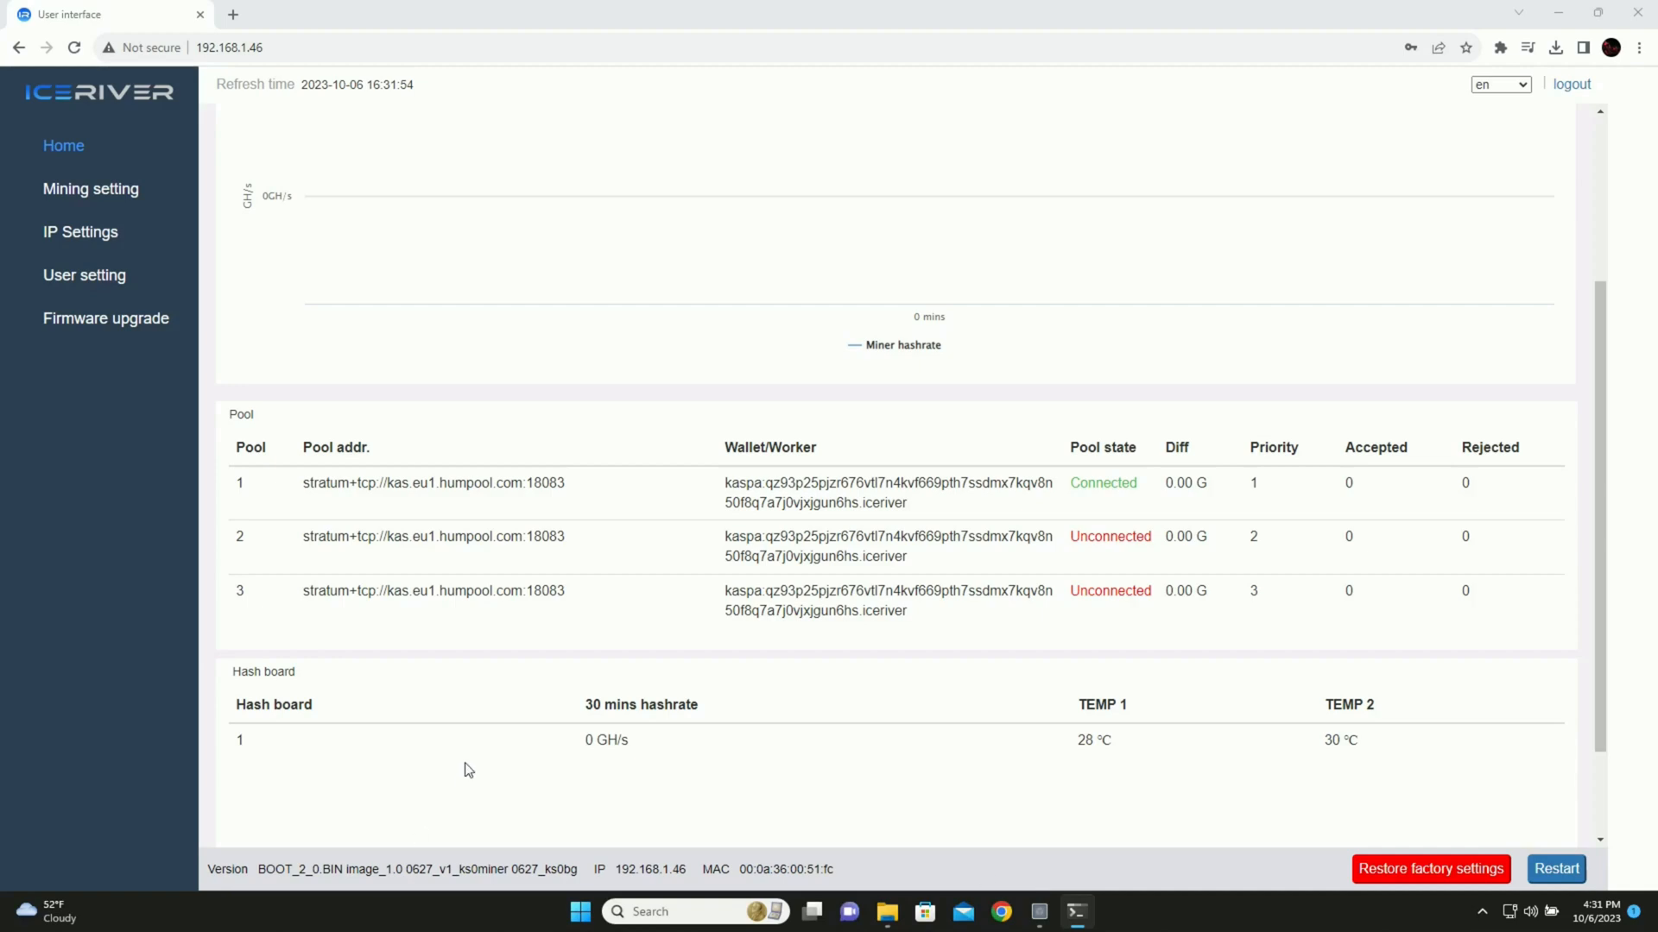
{"action": "double_click", "coordinate": [428, 870]}
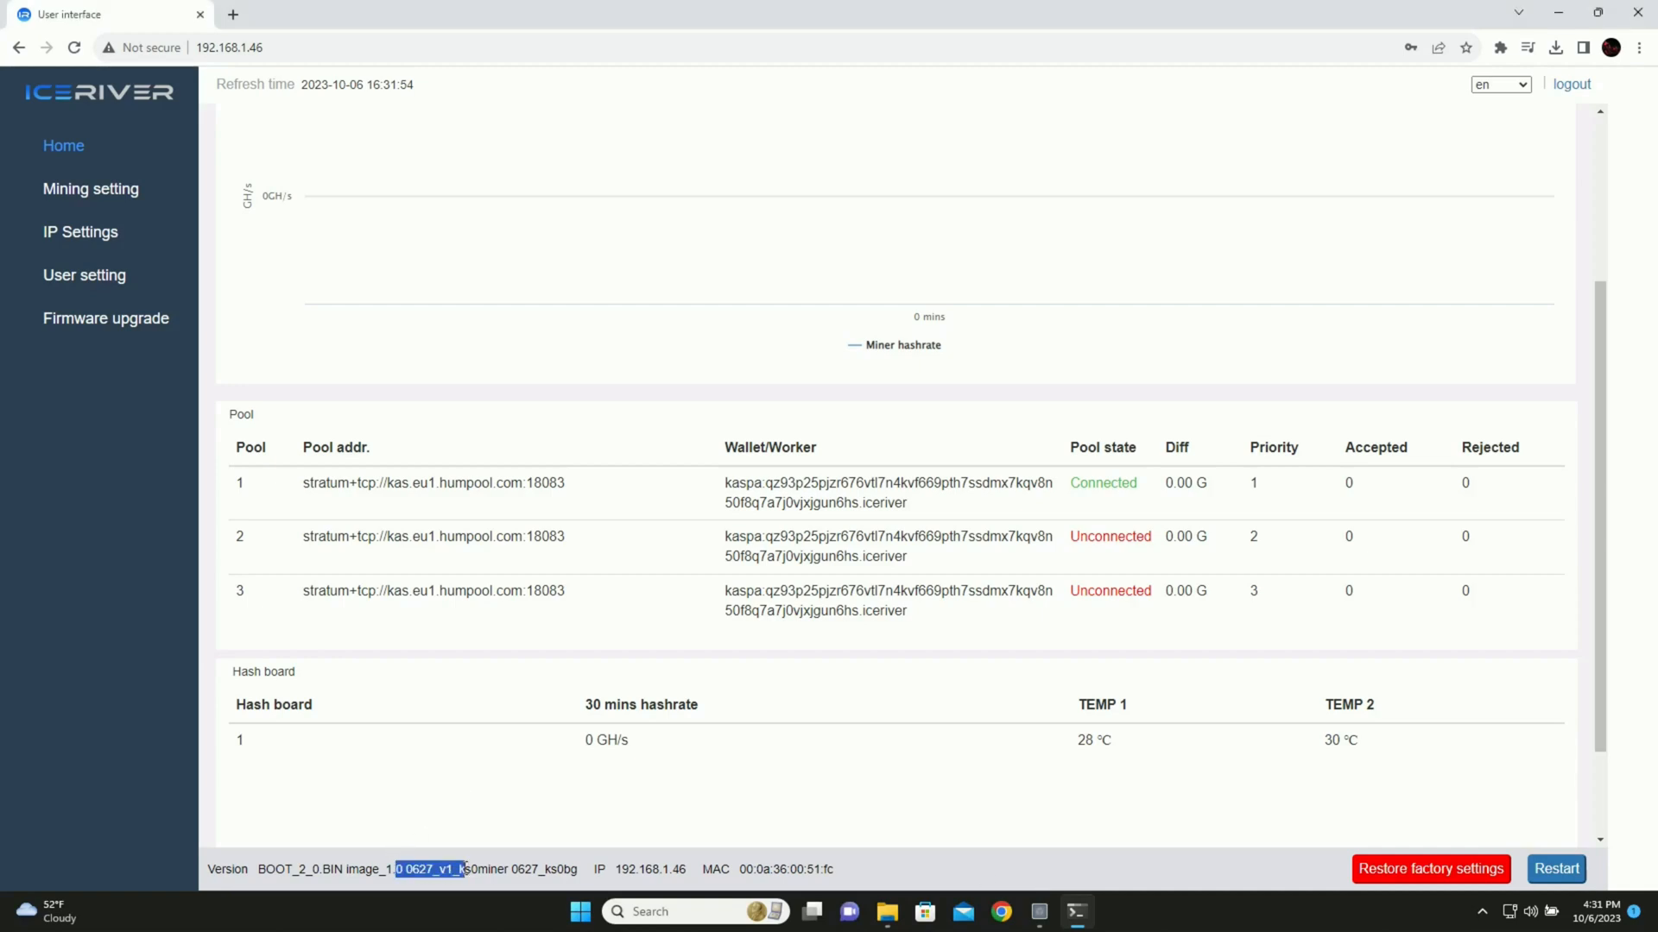
{"action": "mouse_move", "coordinate": [998, 838]}
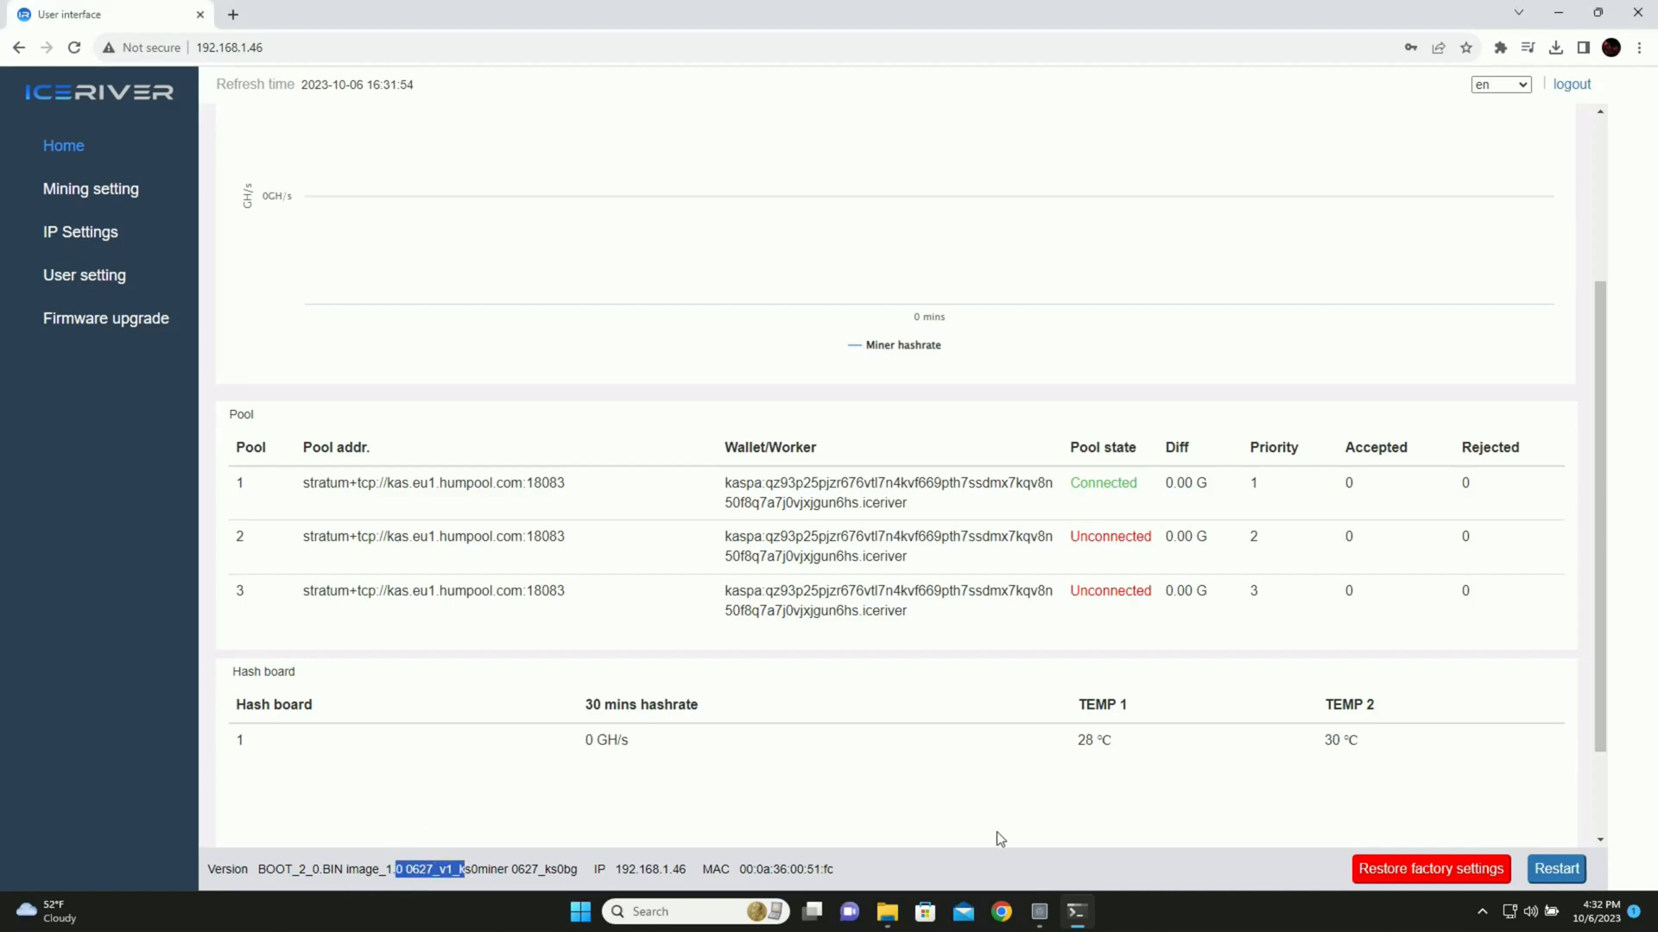
{"action": "mouse_move", "coordinate": [1028, 877]}
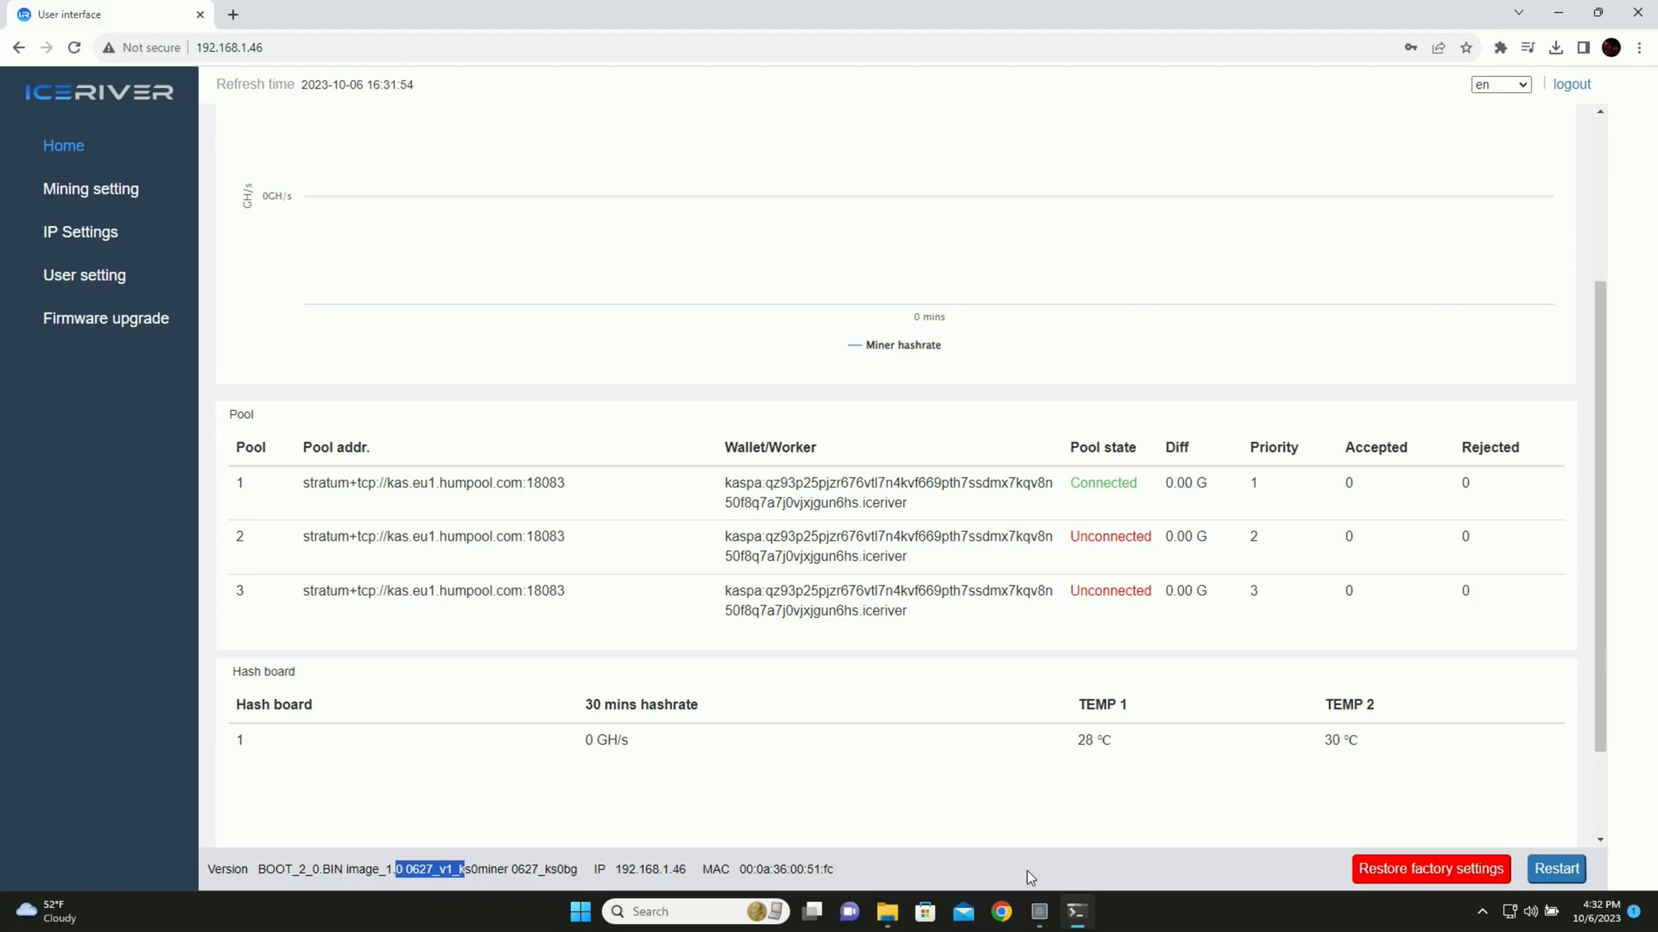
Flash the official update.bgz and reboot the miner onto firmware 1597994
{"action": "left_click", "coordinate": [1163, 235]}
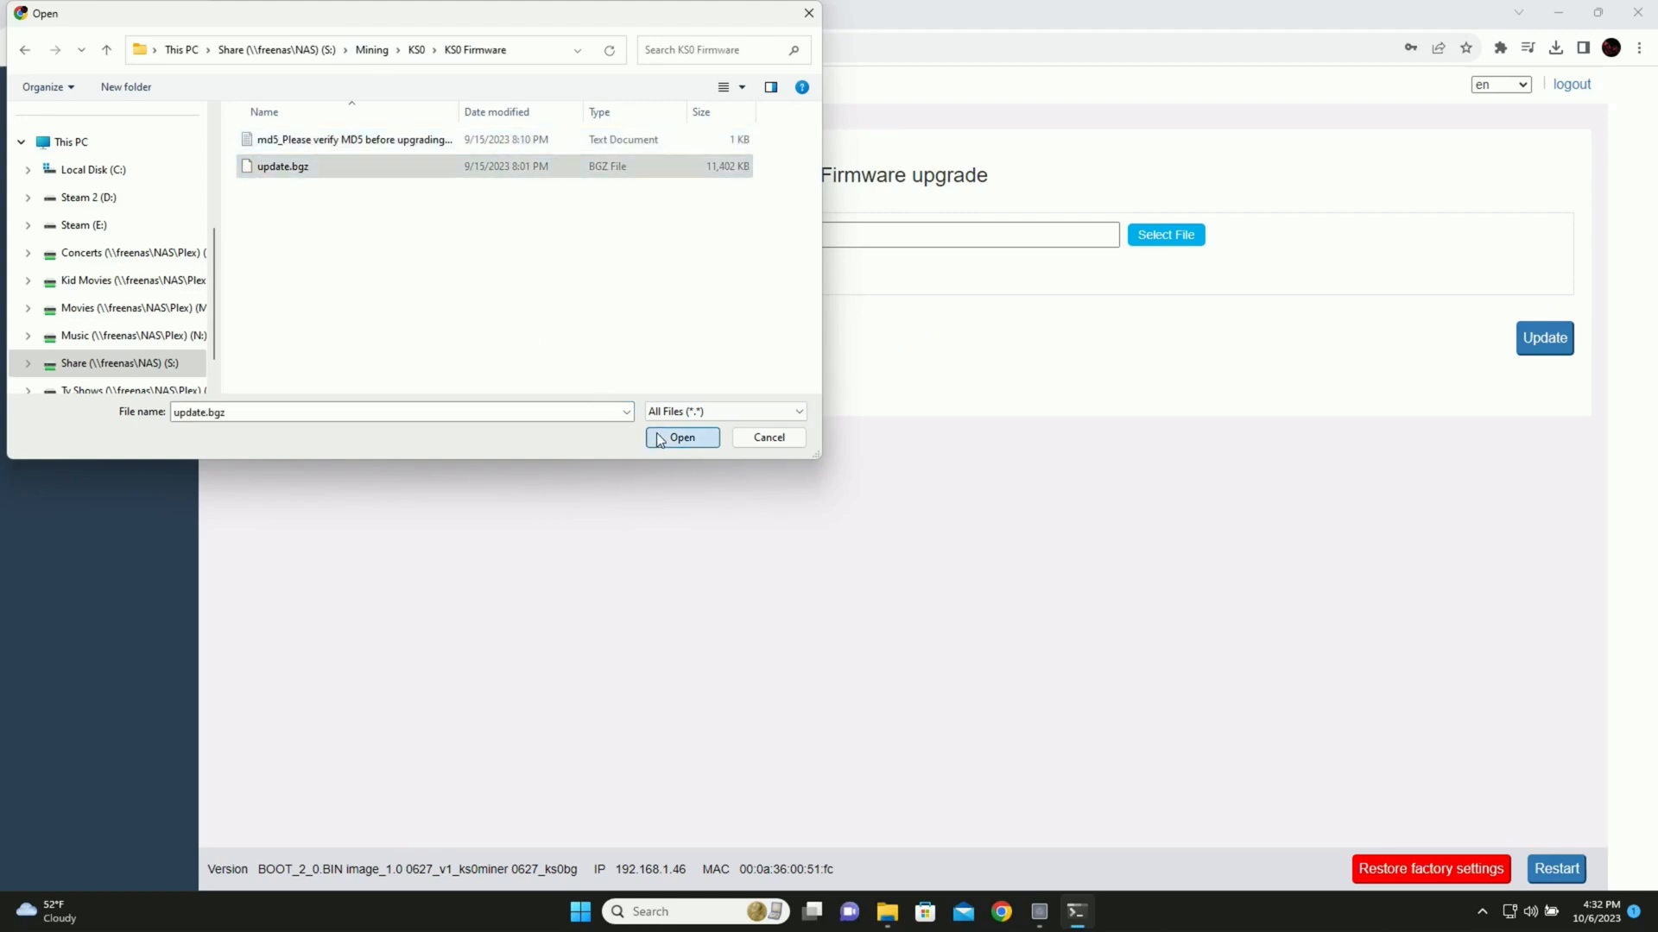
{"action": "left_click", "coordinate": [681, 437]}
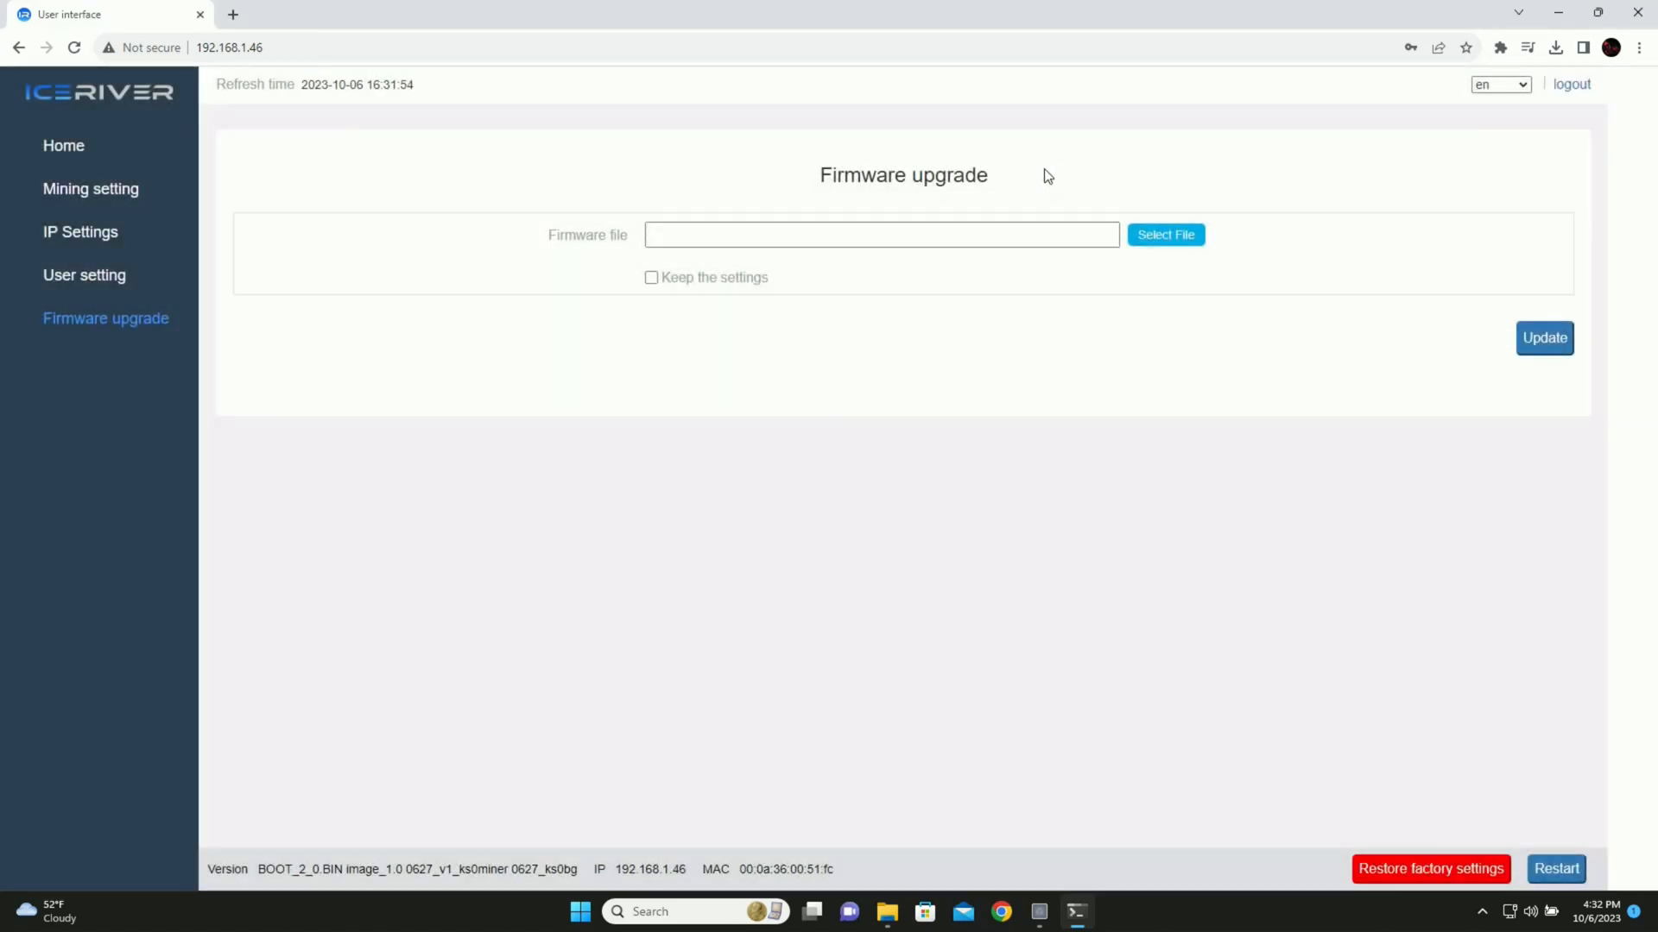
{"action": "left_click", "coordinate": [1554, 870]}
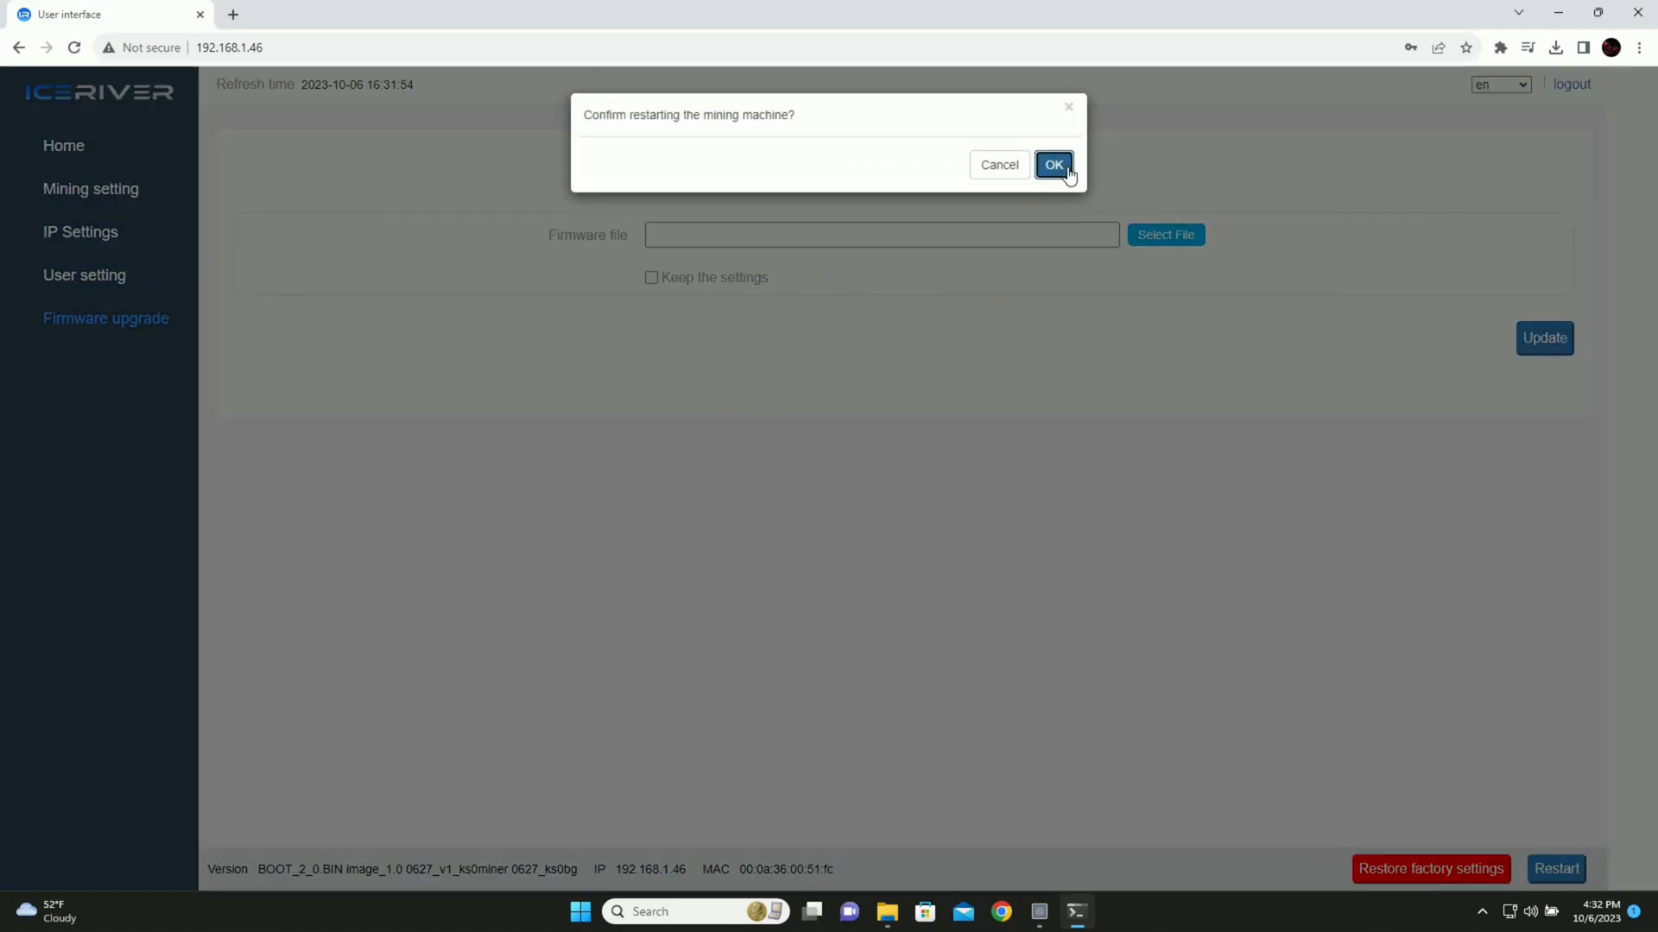
{"action": "left_click", "coordinate": [1053, 165]}
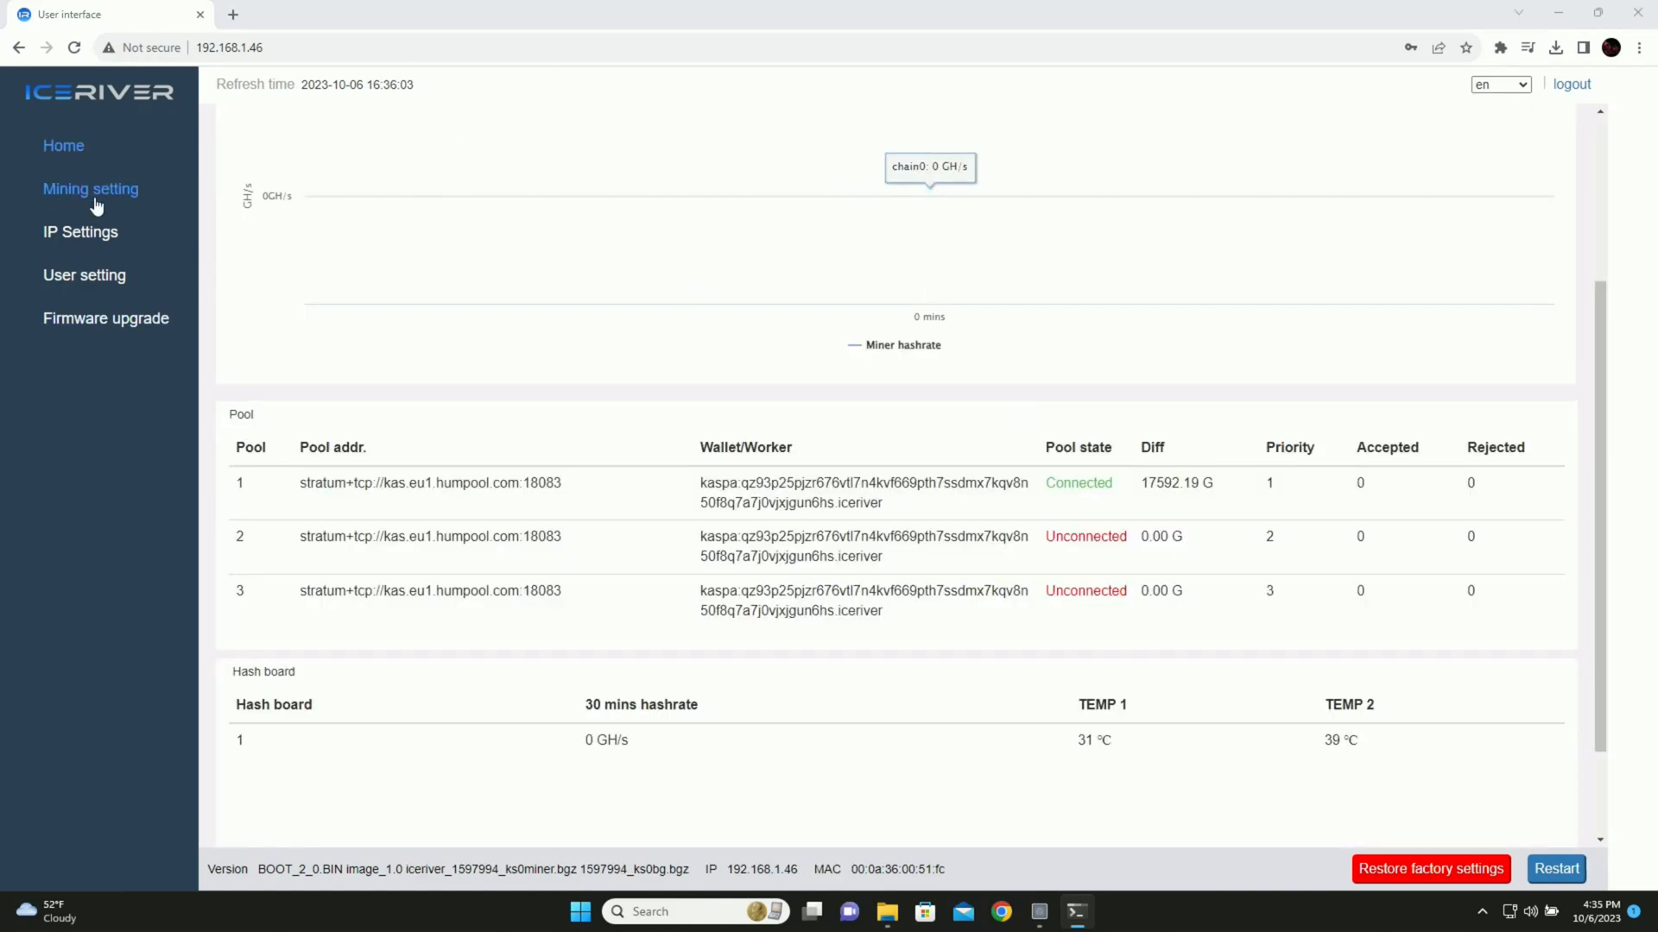
Set Pool1 to stratum+tcp://192.168.1.52:5555 with the Kaspa wallet, save, and check the dashboard
{"action": "left_click", "coordinate": [89, 188]}
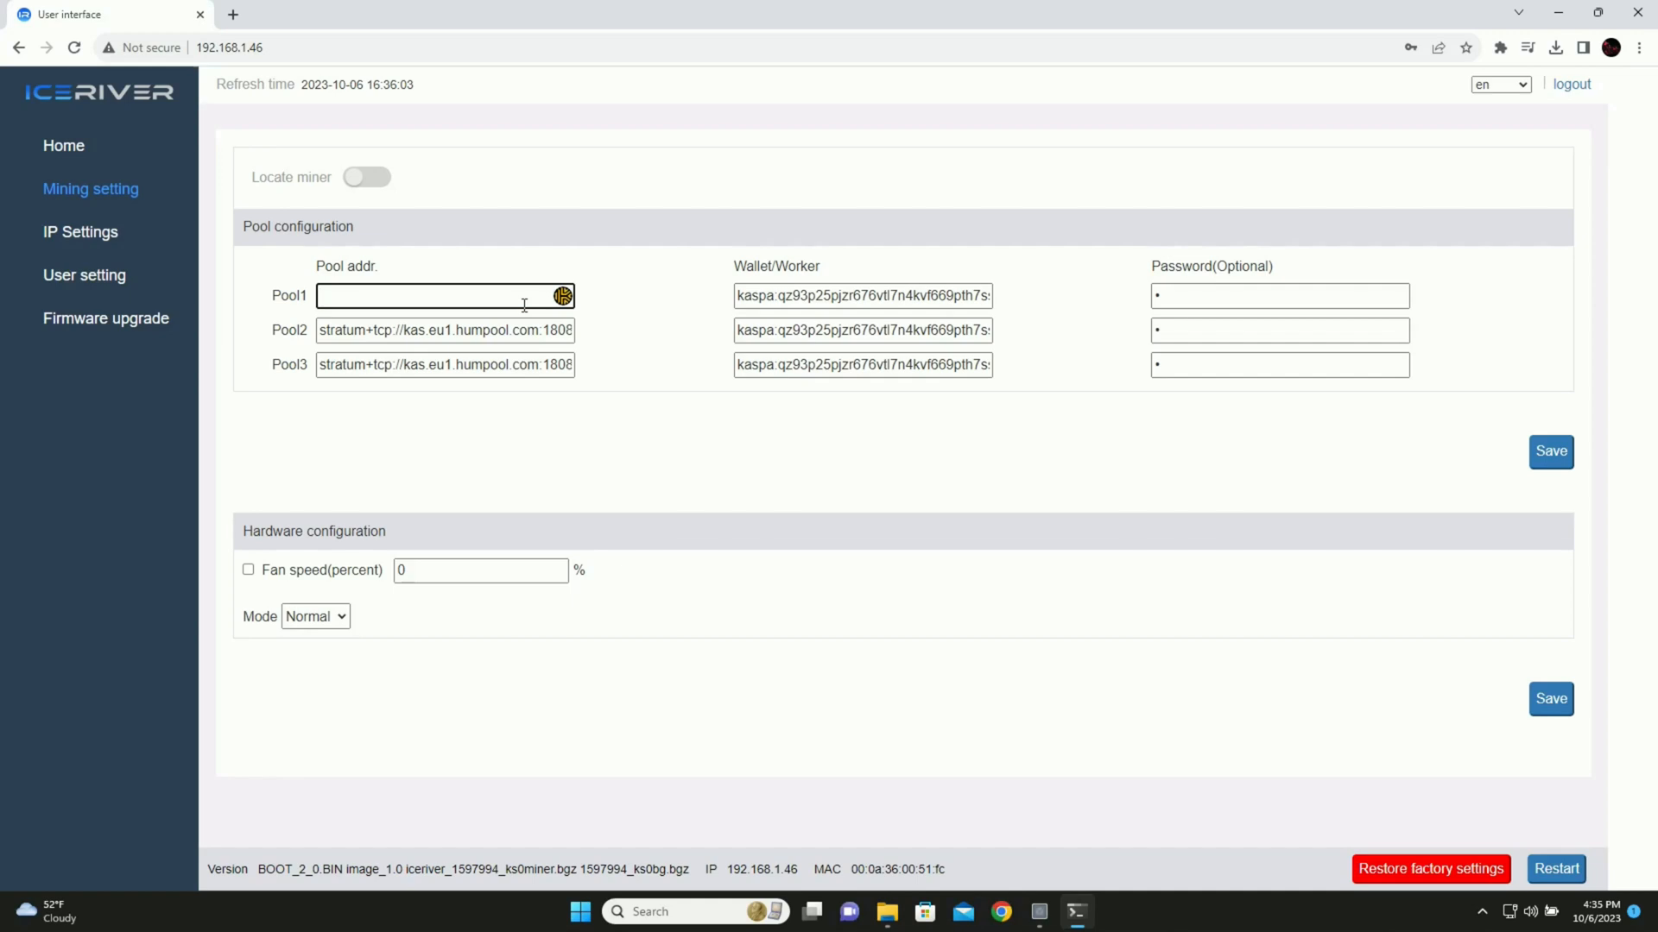
{"action": "left_click", "coordinate": [444, 295]}
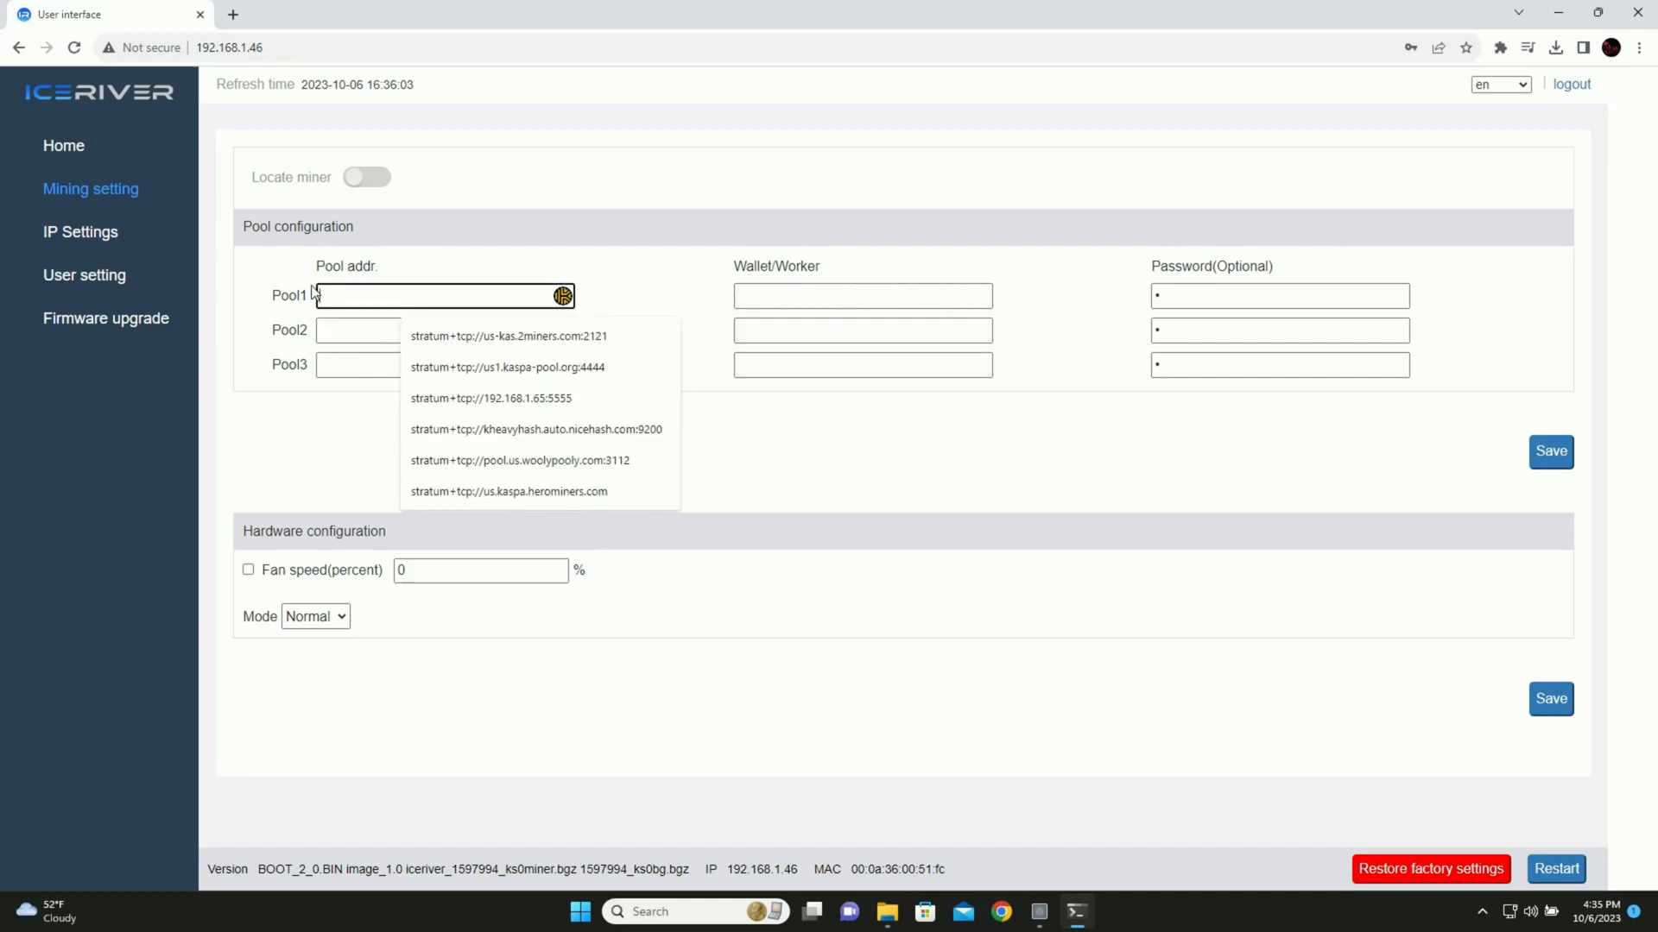
{"action": "left_click", "coordinate": [491, 399]}
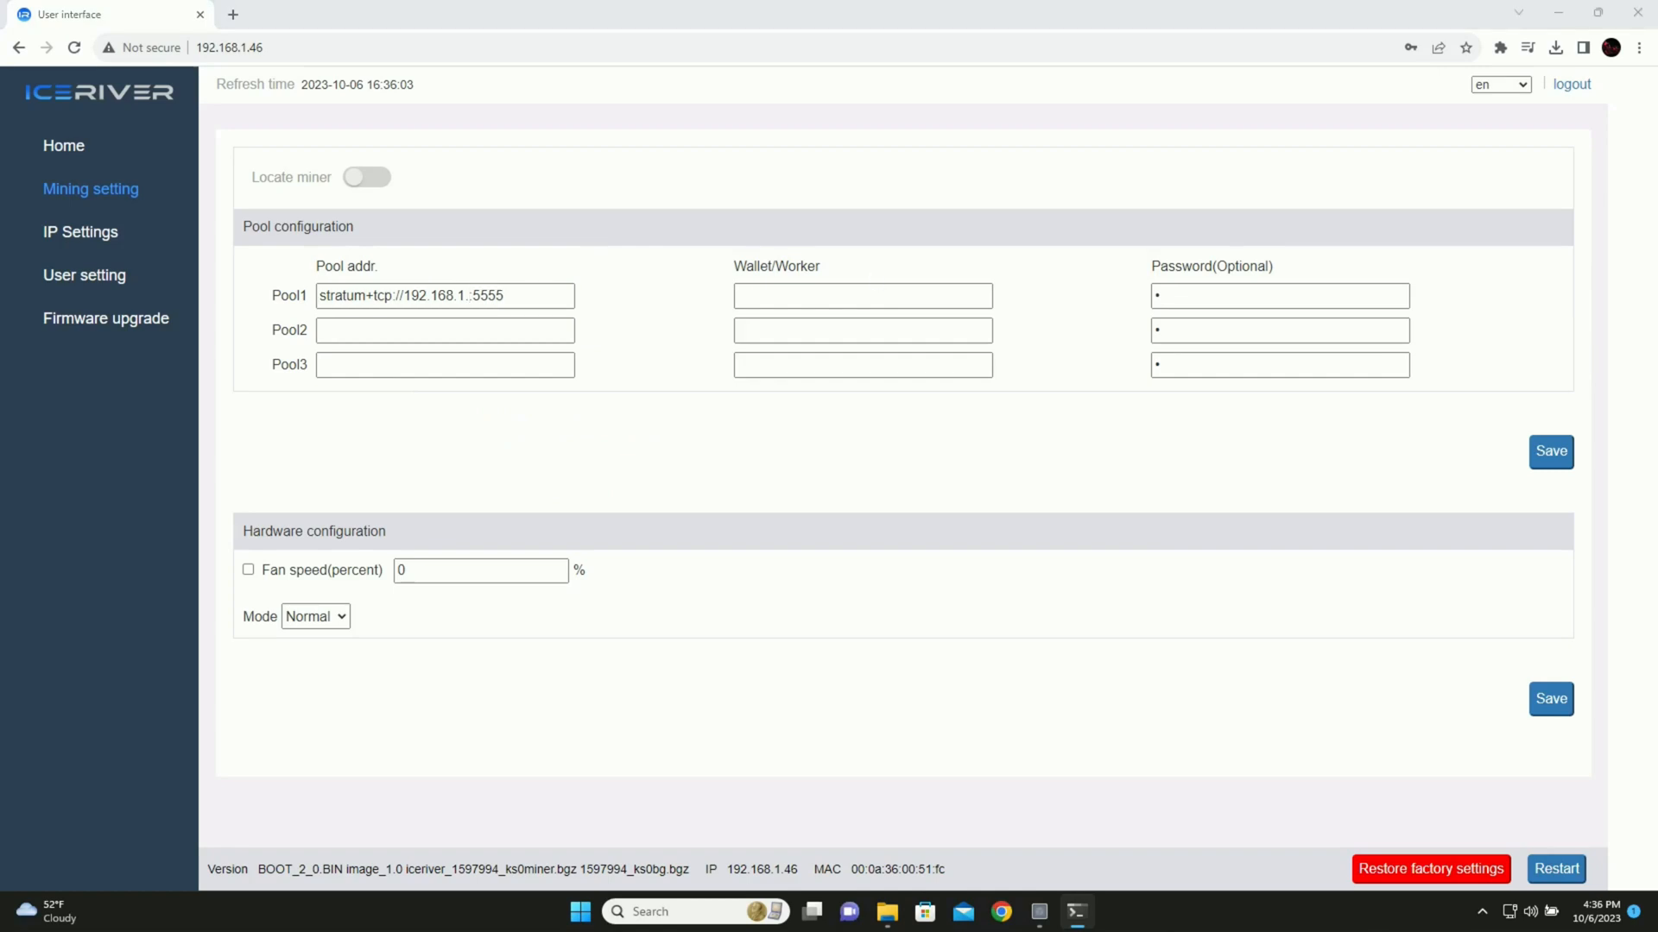
{"action": "mouse_move", "coordinate": [236, 457]}
{"action": "type", "text": "52"}
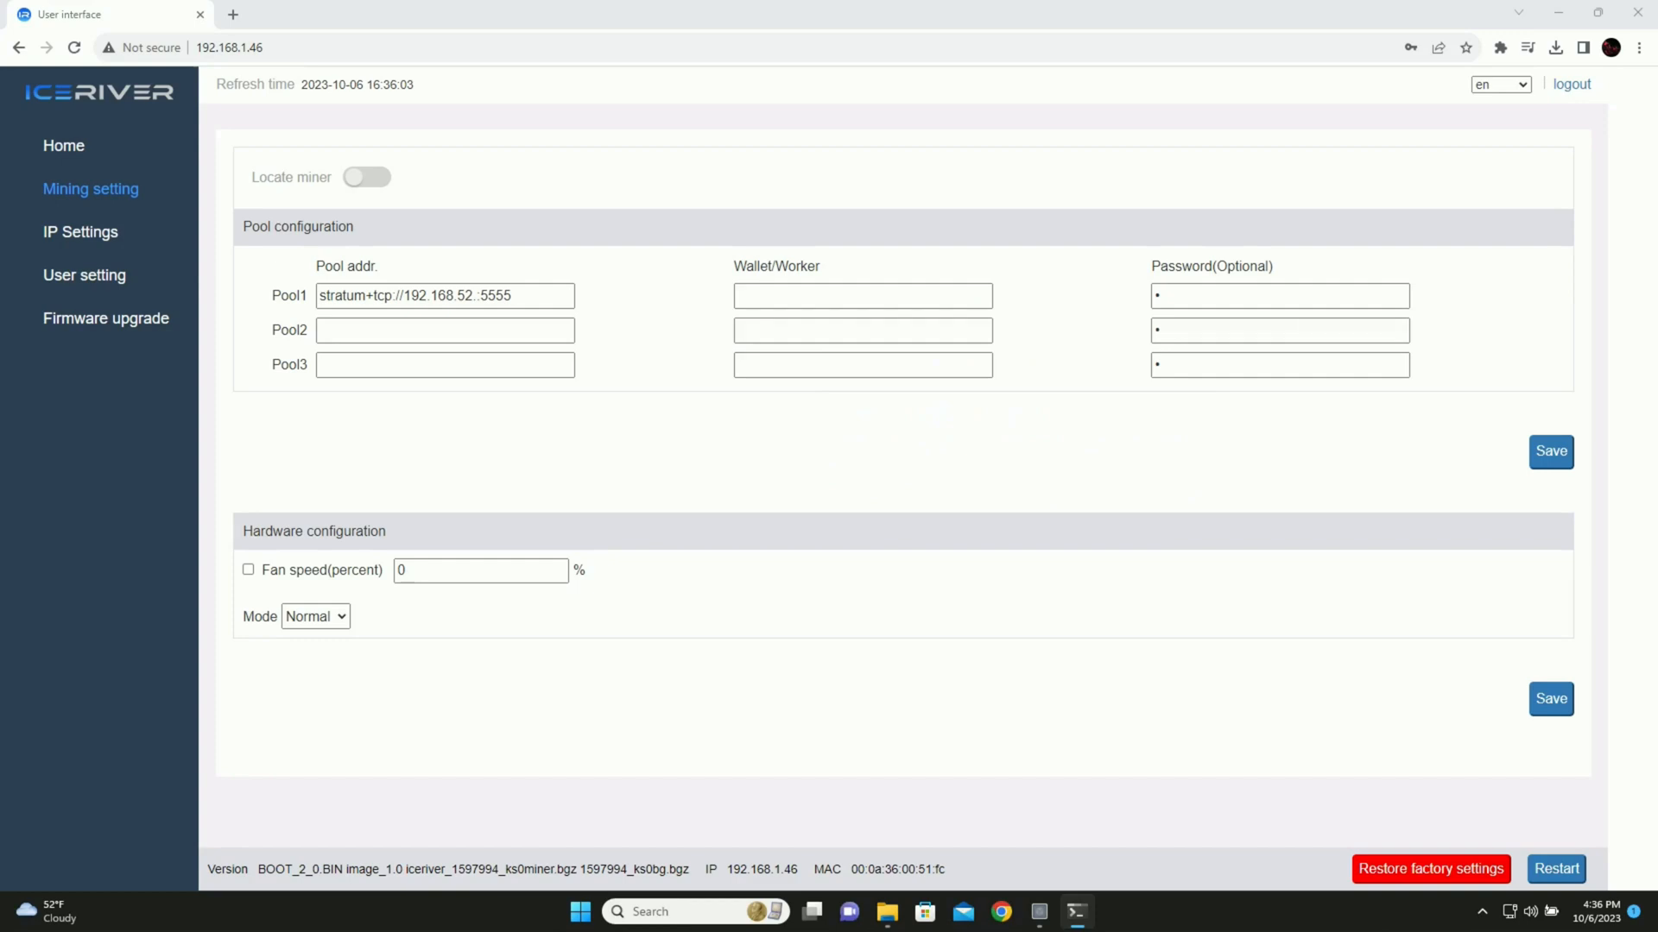
{"action": "left_click", "coordinate": [1550, 452]}
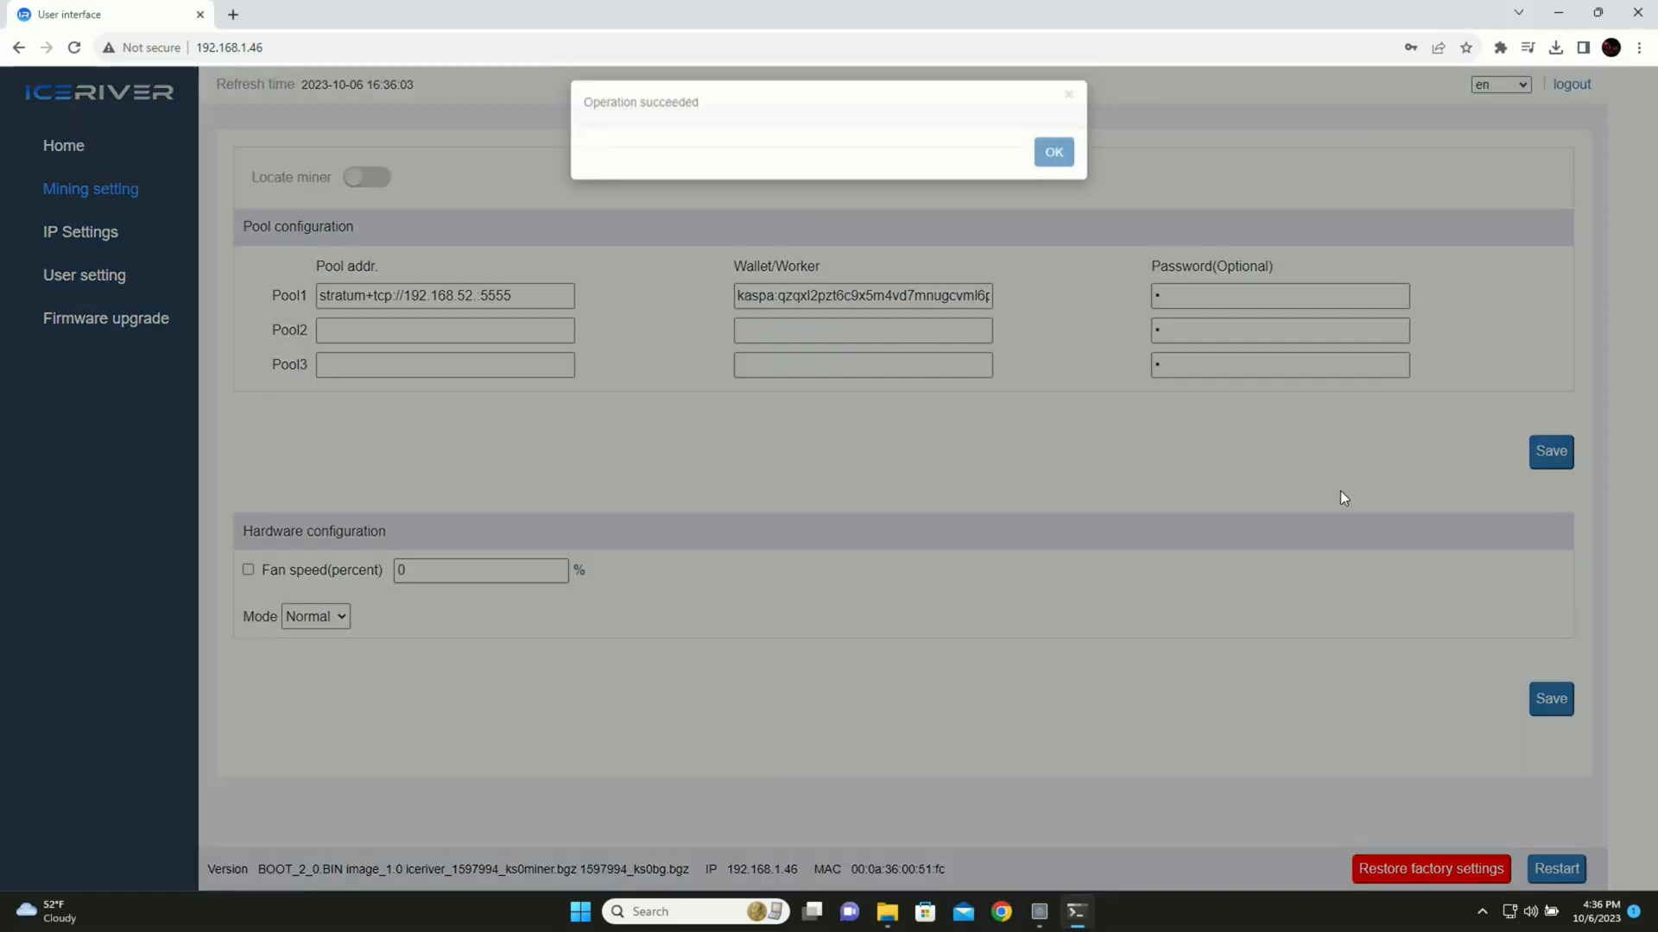
{"action": "left_click", "coordinate": [1051, 152]}
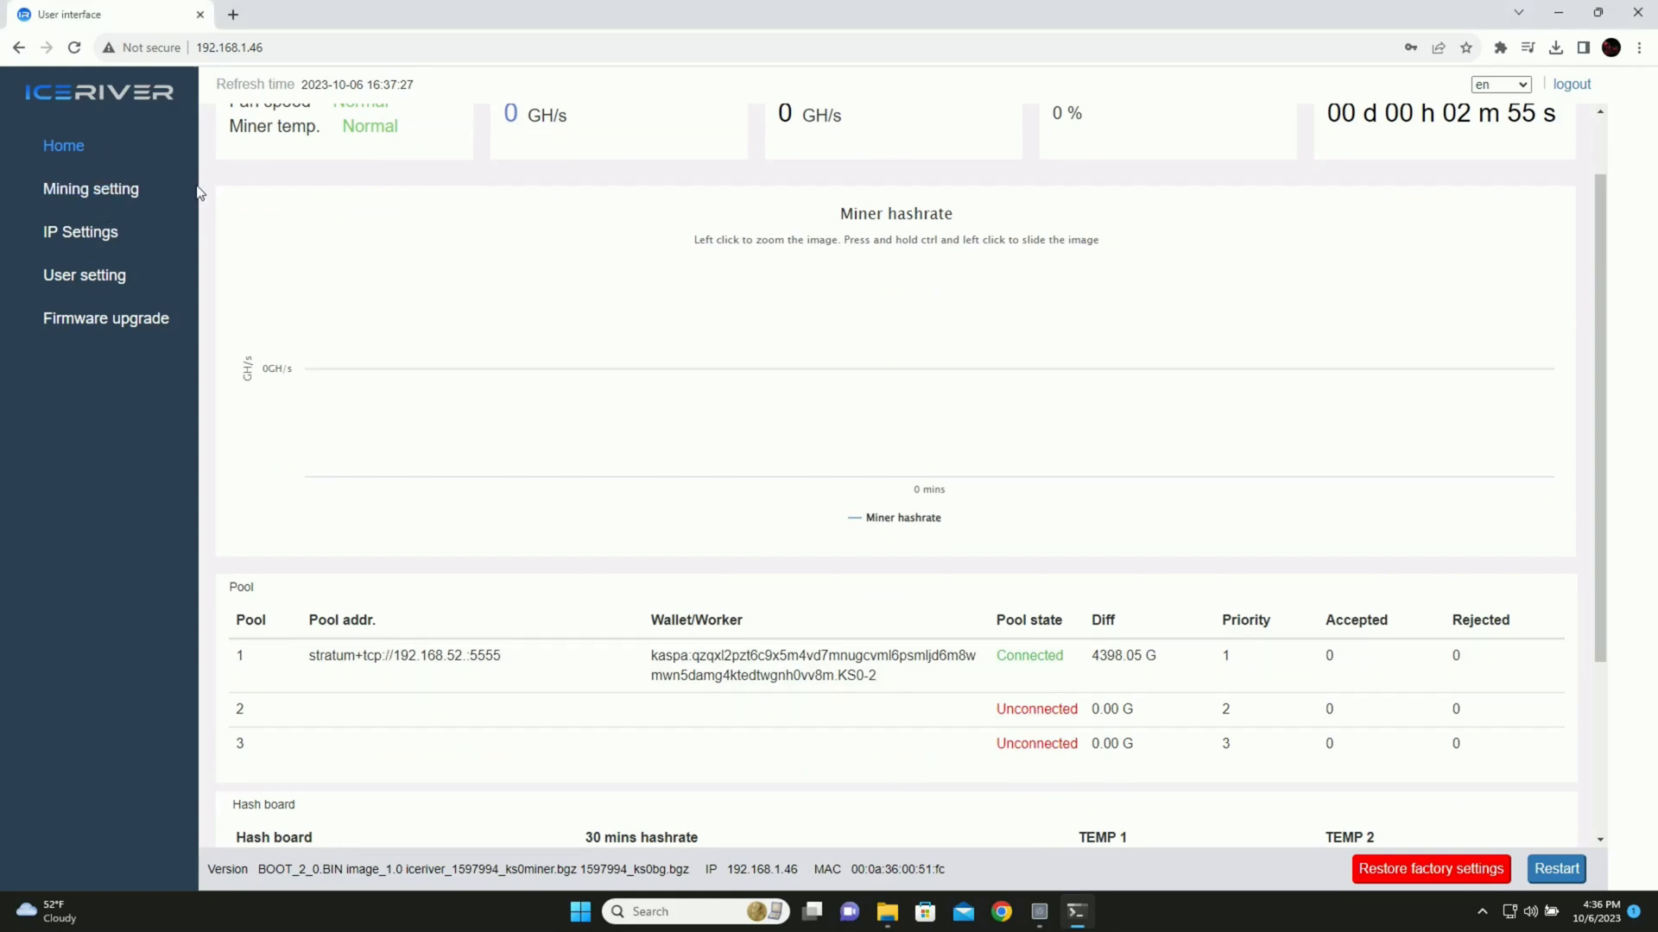
{"action": "left_click", "coordinate": [90, 189]}
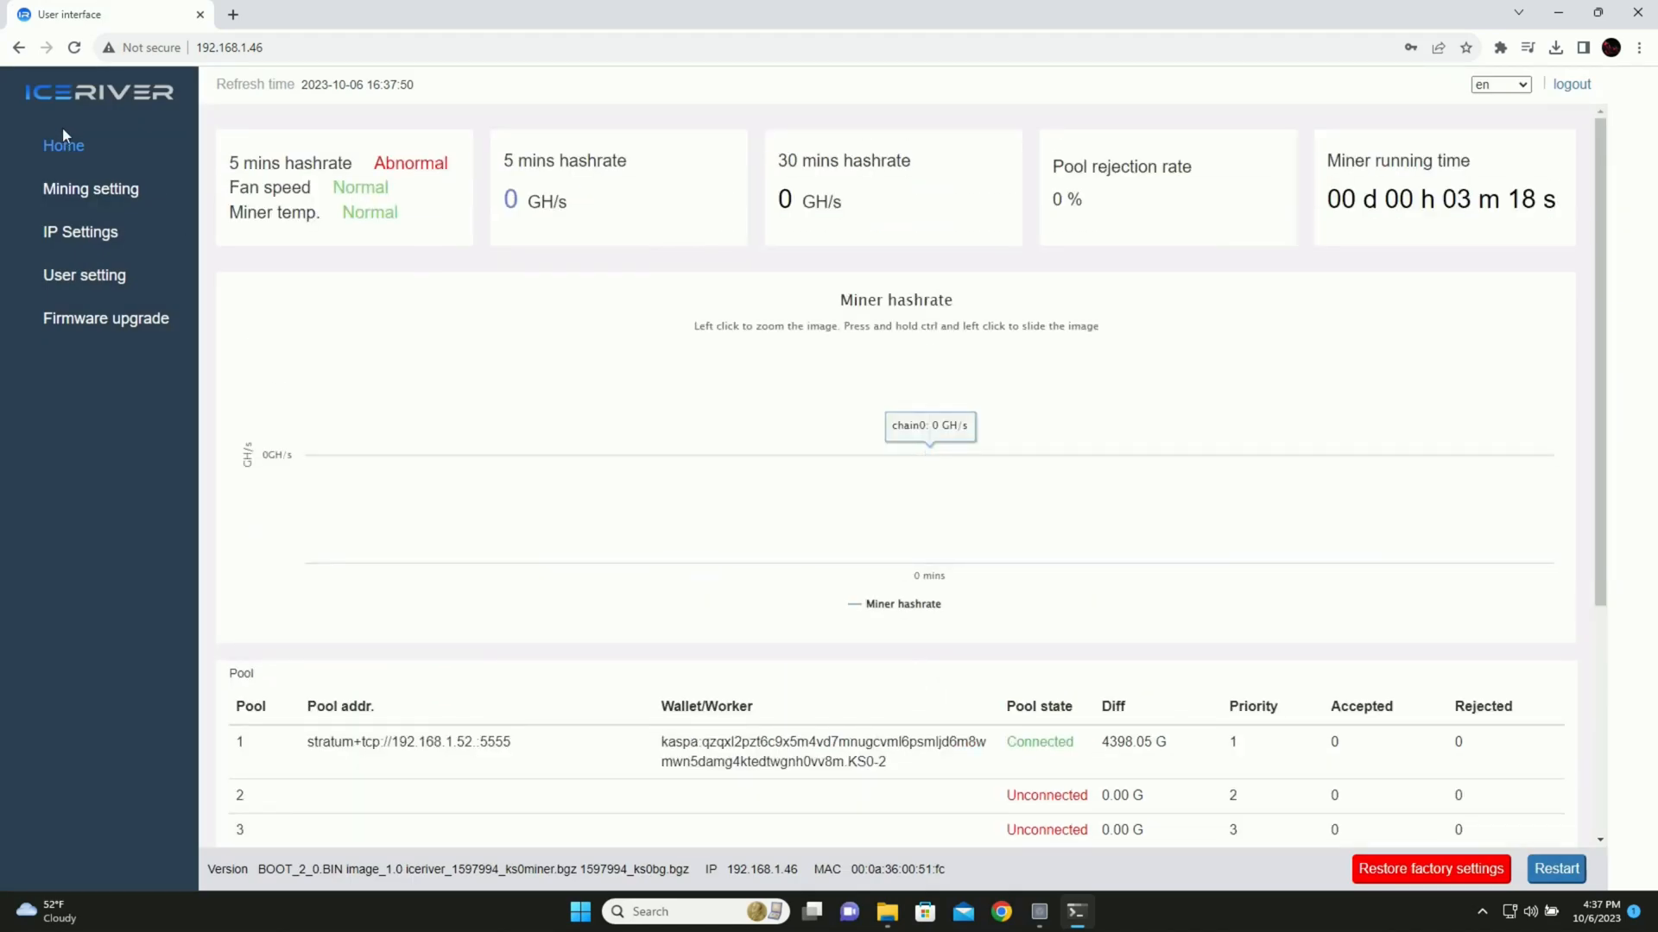
Upload and apply the overclock miner.bgz firmware from the KS0 Overclocks folder
{"action": "left_click", "coordinate": [105, 318]}
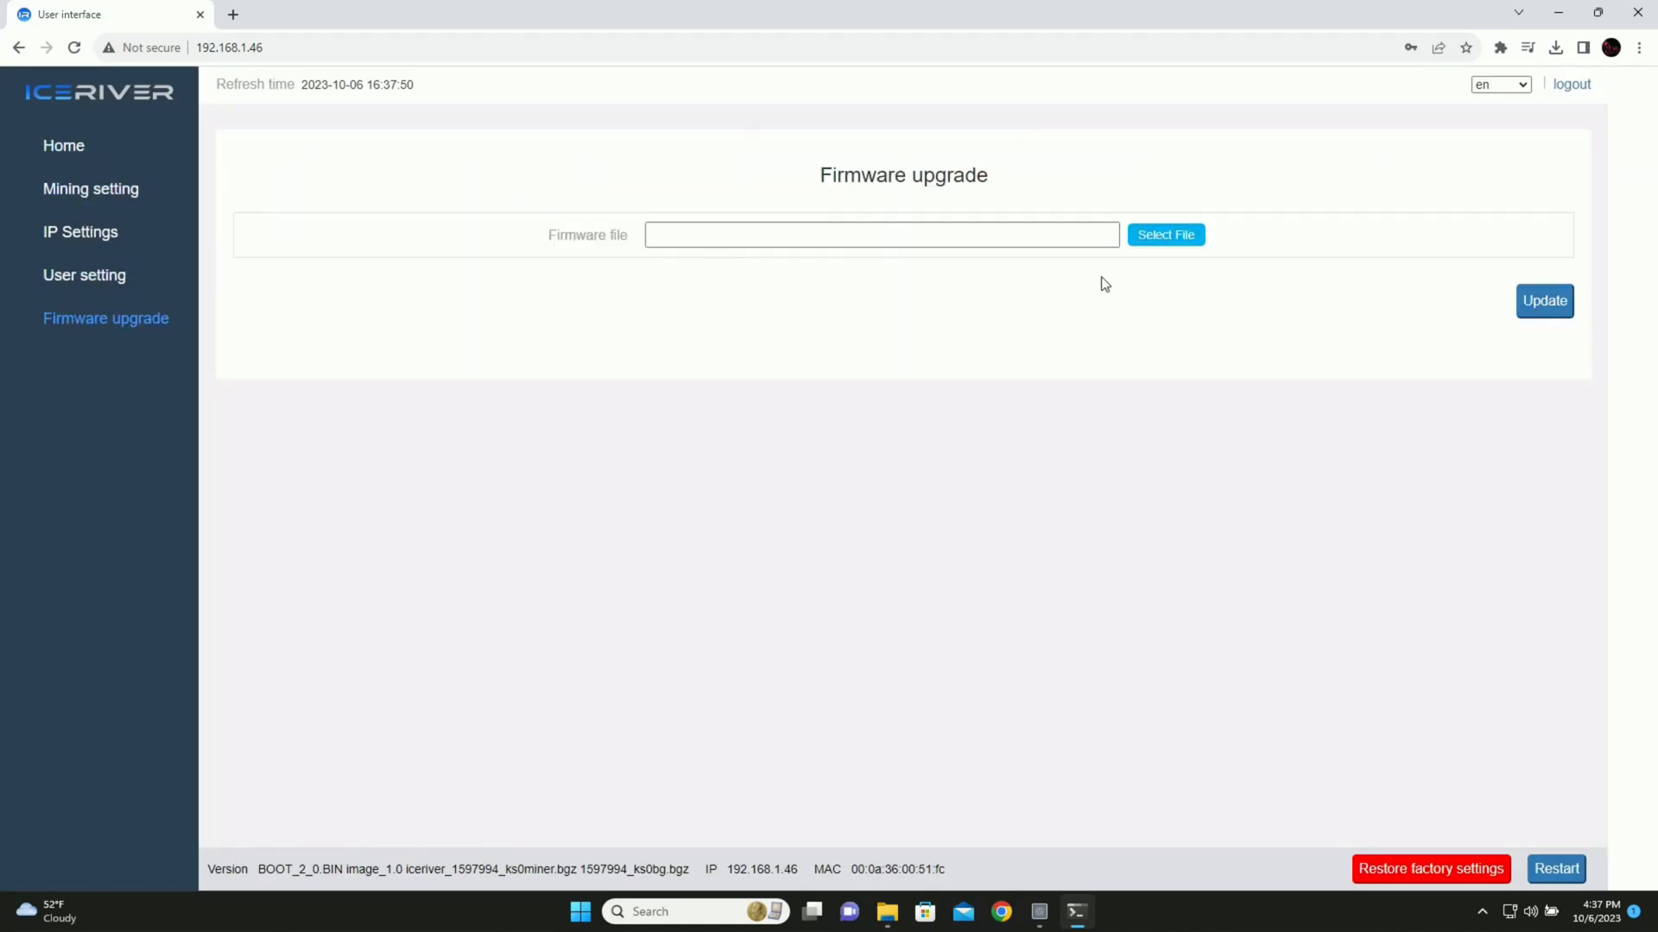
{"action": "left_click", "coordinate": [1164, 234]}
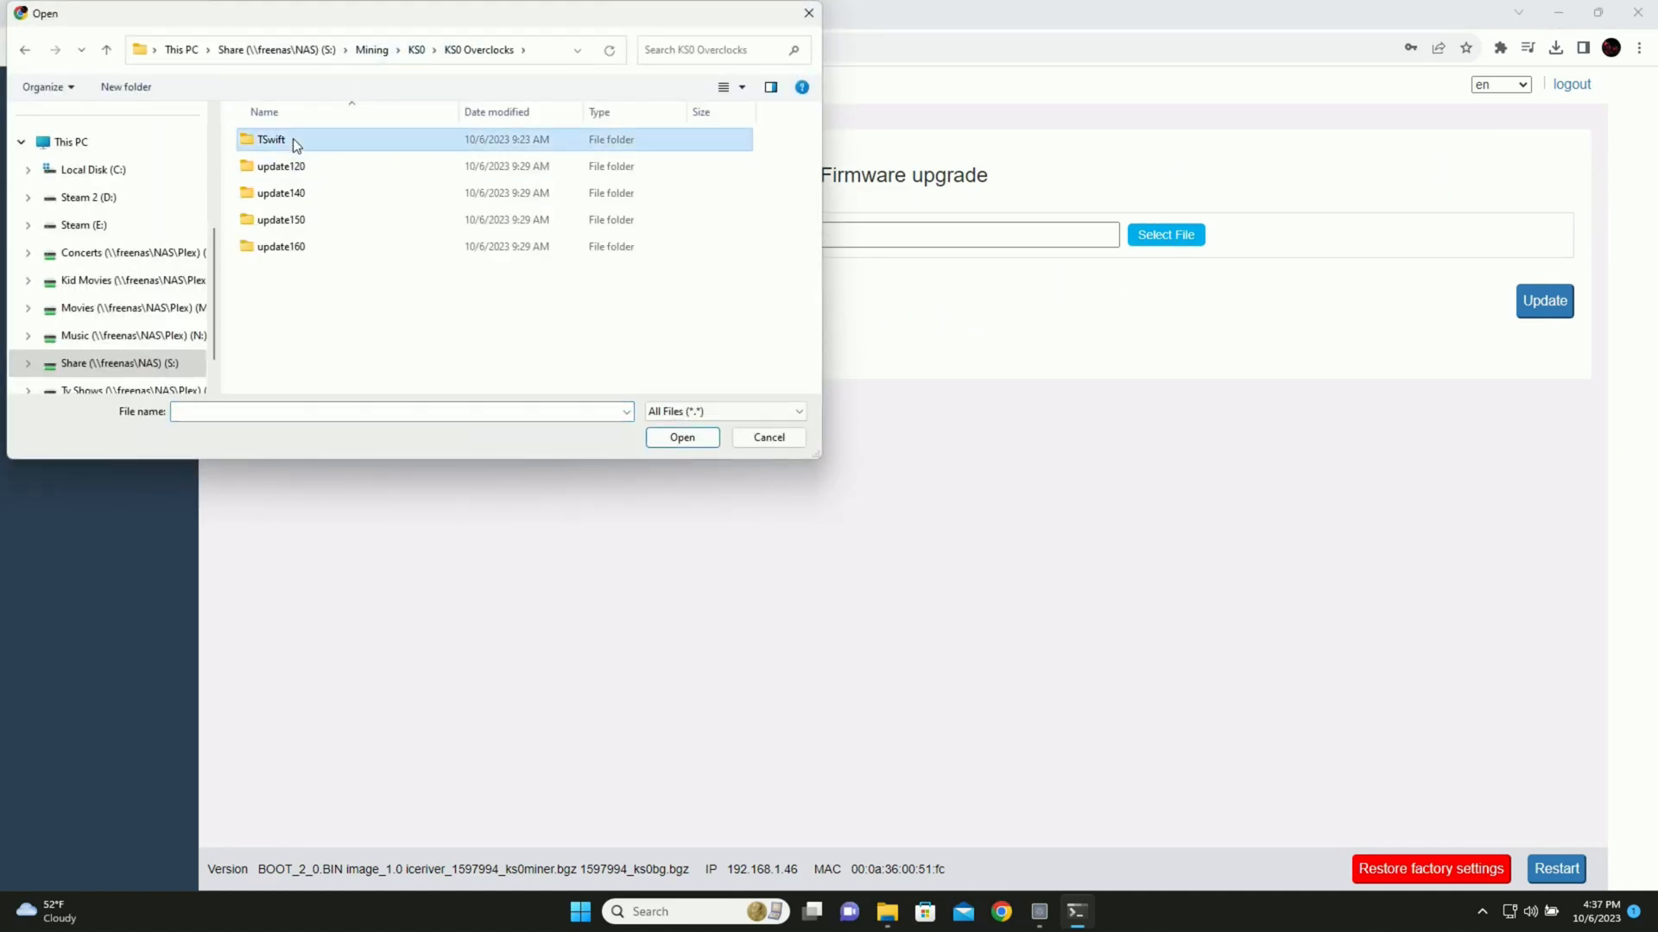
{"action": "left_click", "coordinate": [682, 437]}
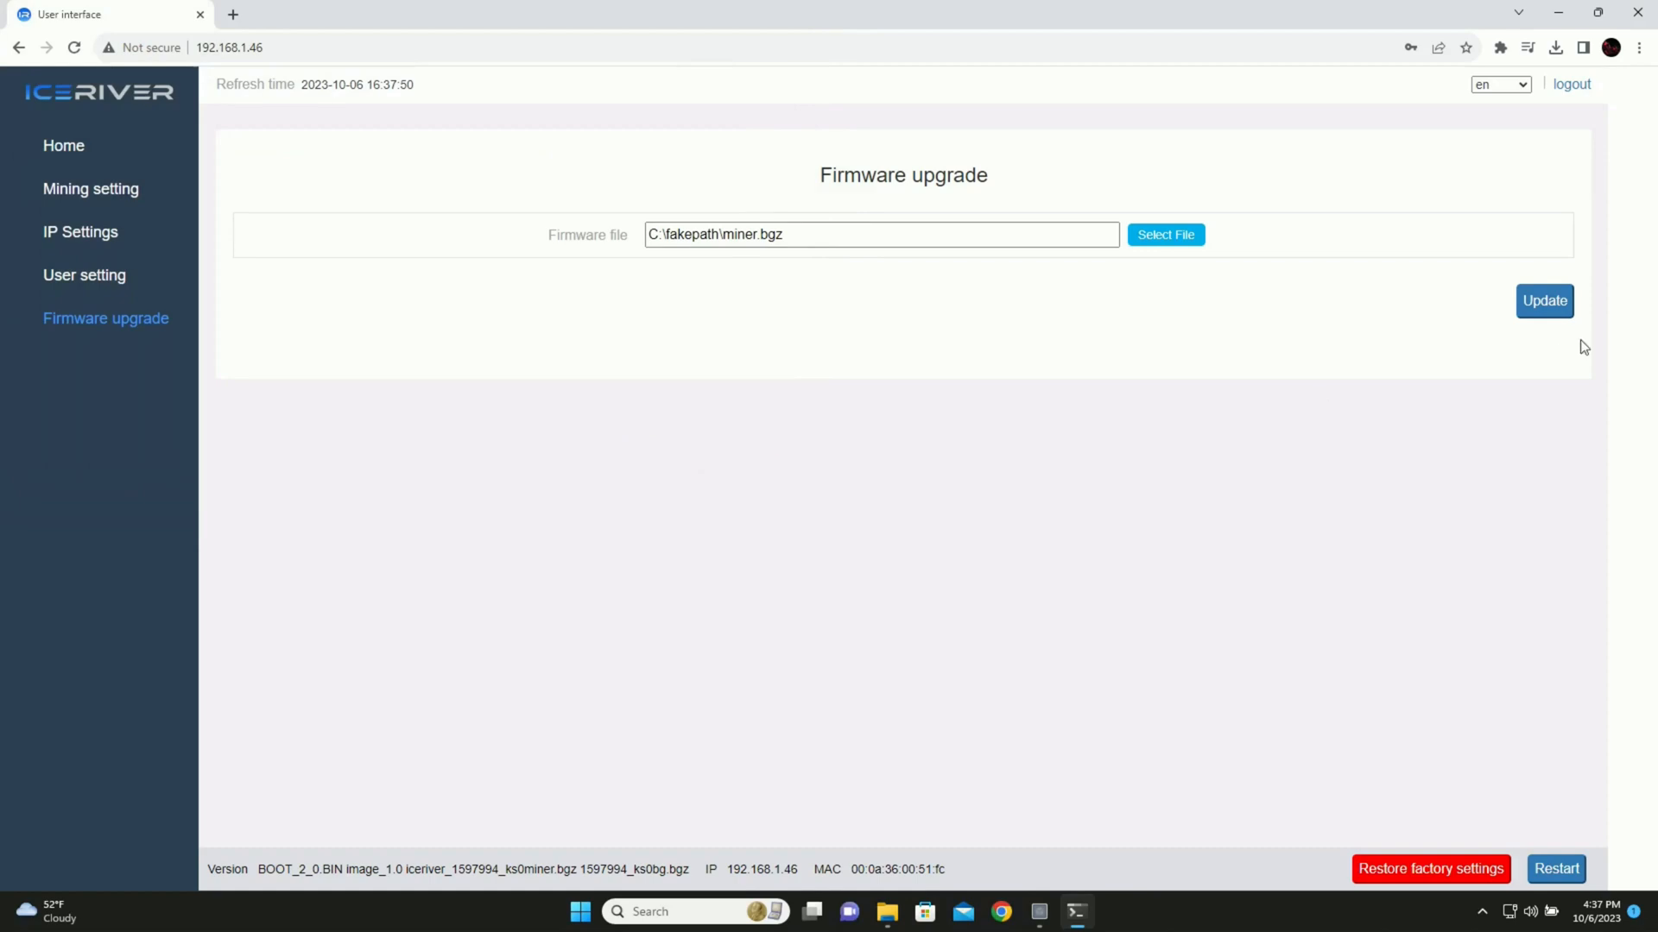
{"action": "left_click", "coordinate": [1543, 300]}
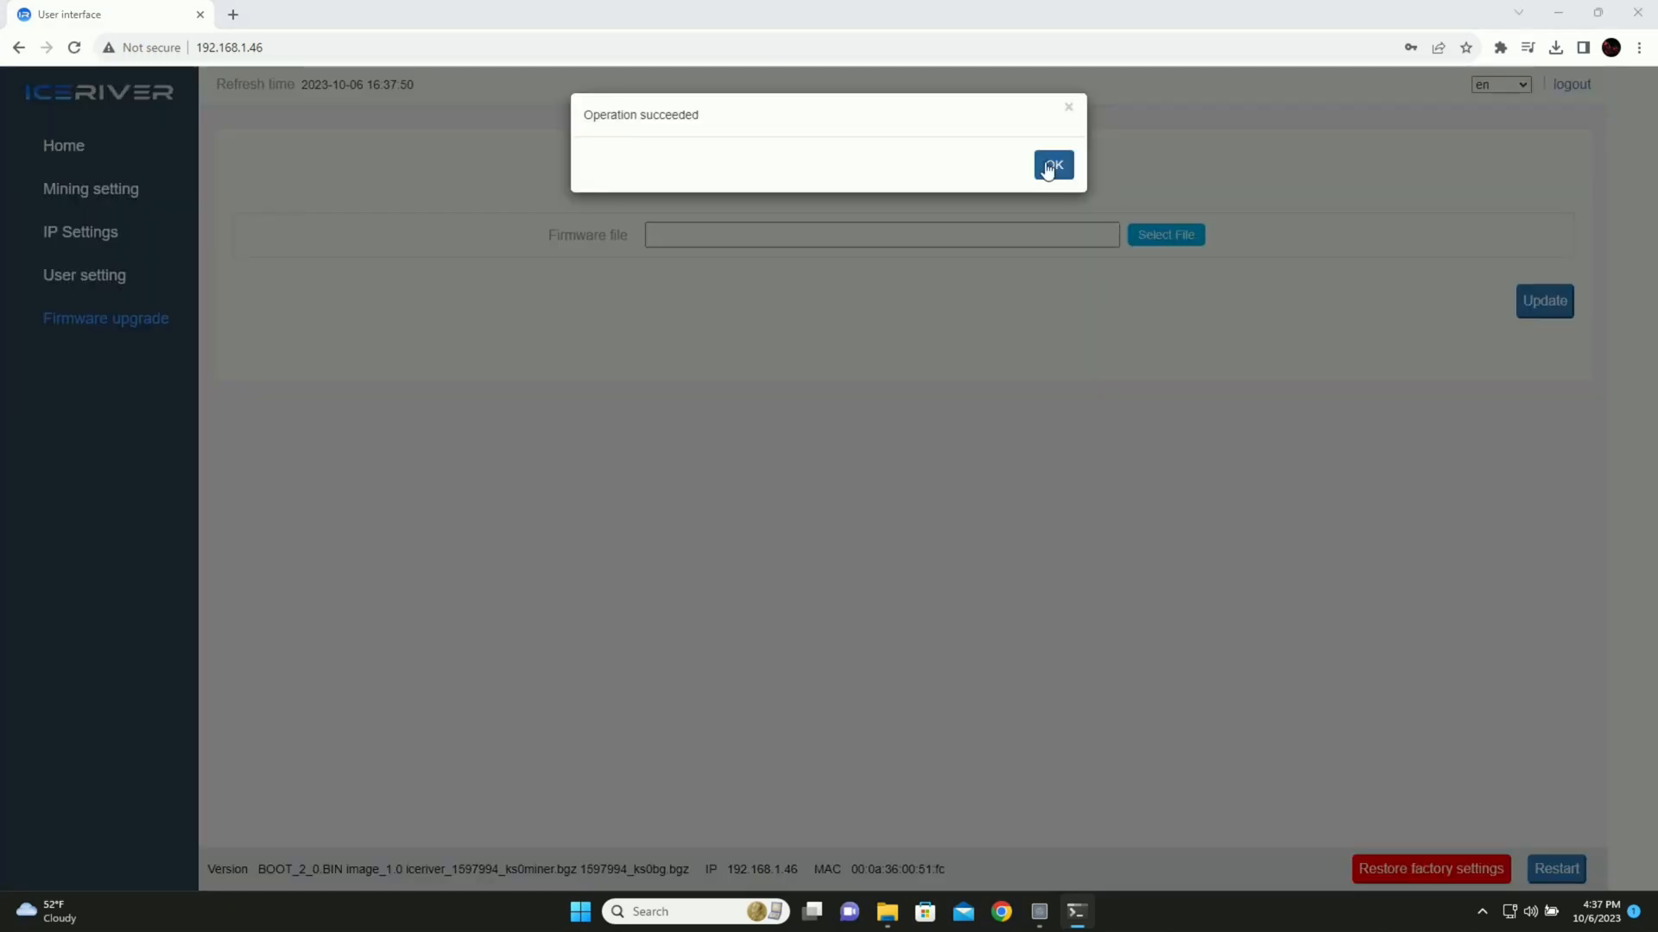
{"action": "left_click", "coordinate": [1050, 166]}
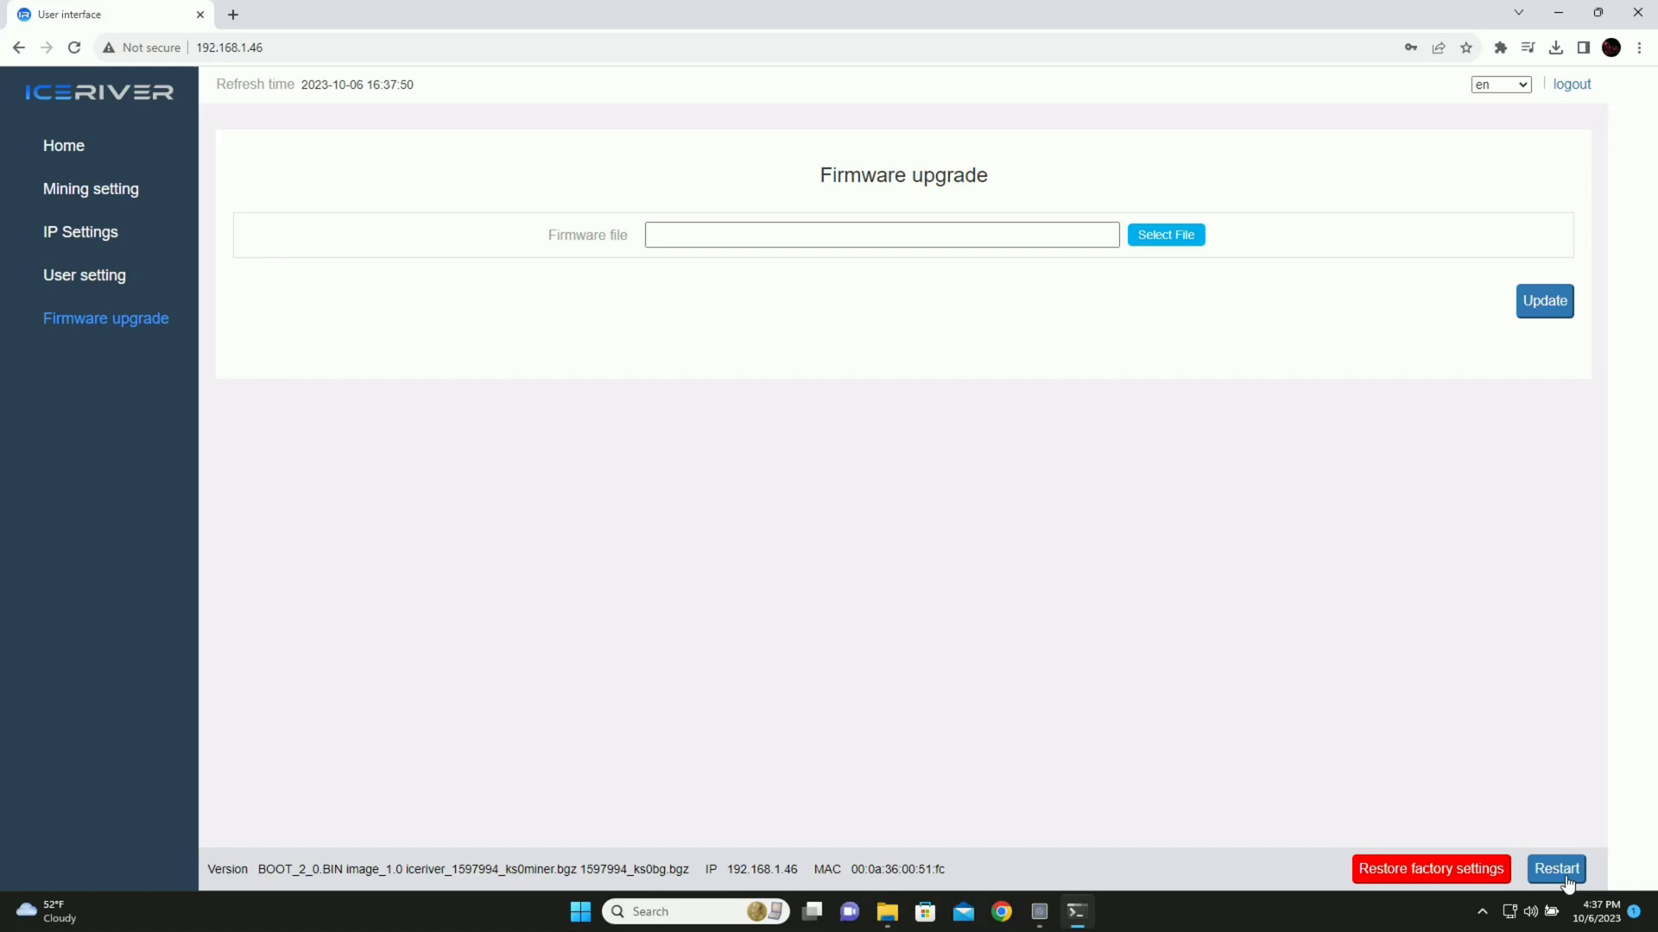
Restart the miner so the overclock firmware takes effect
{"action": "left_click", "coordinate": [1555, 867]}
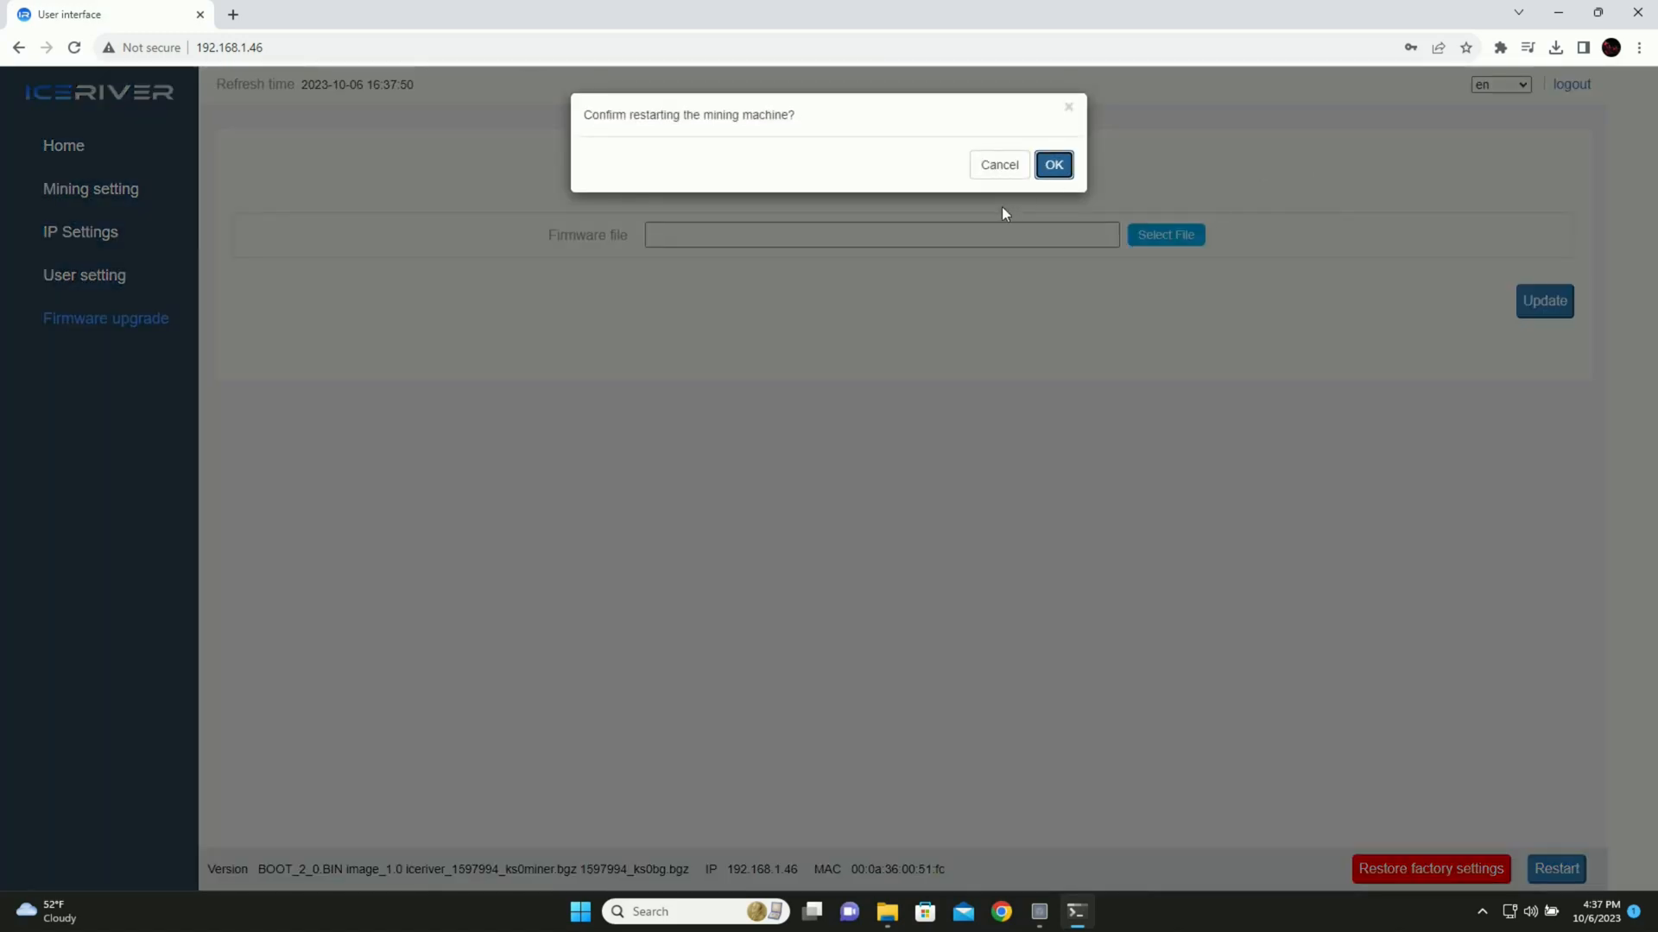
{"action": "left_click", "coordinate": [1051, 164]}
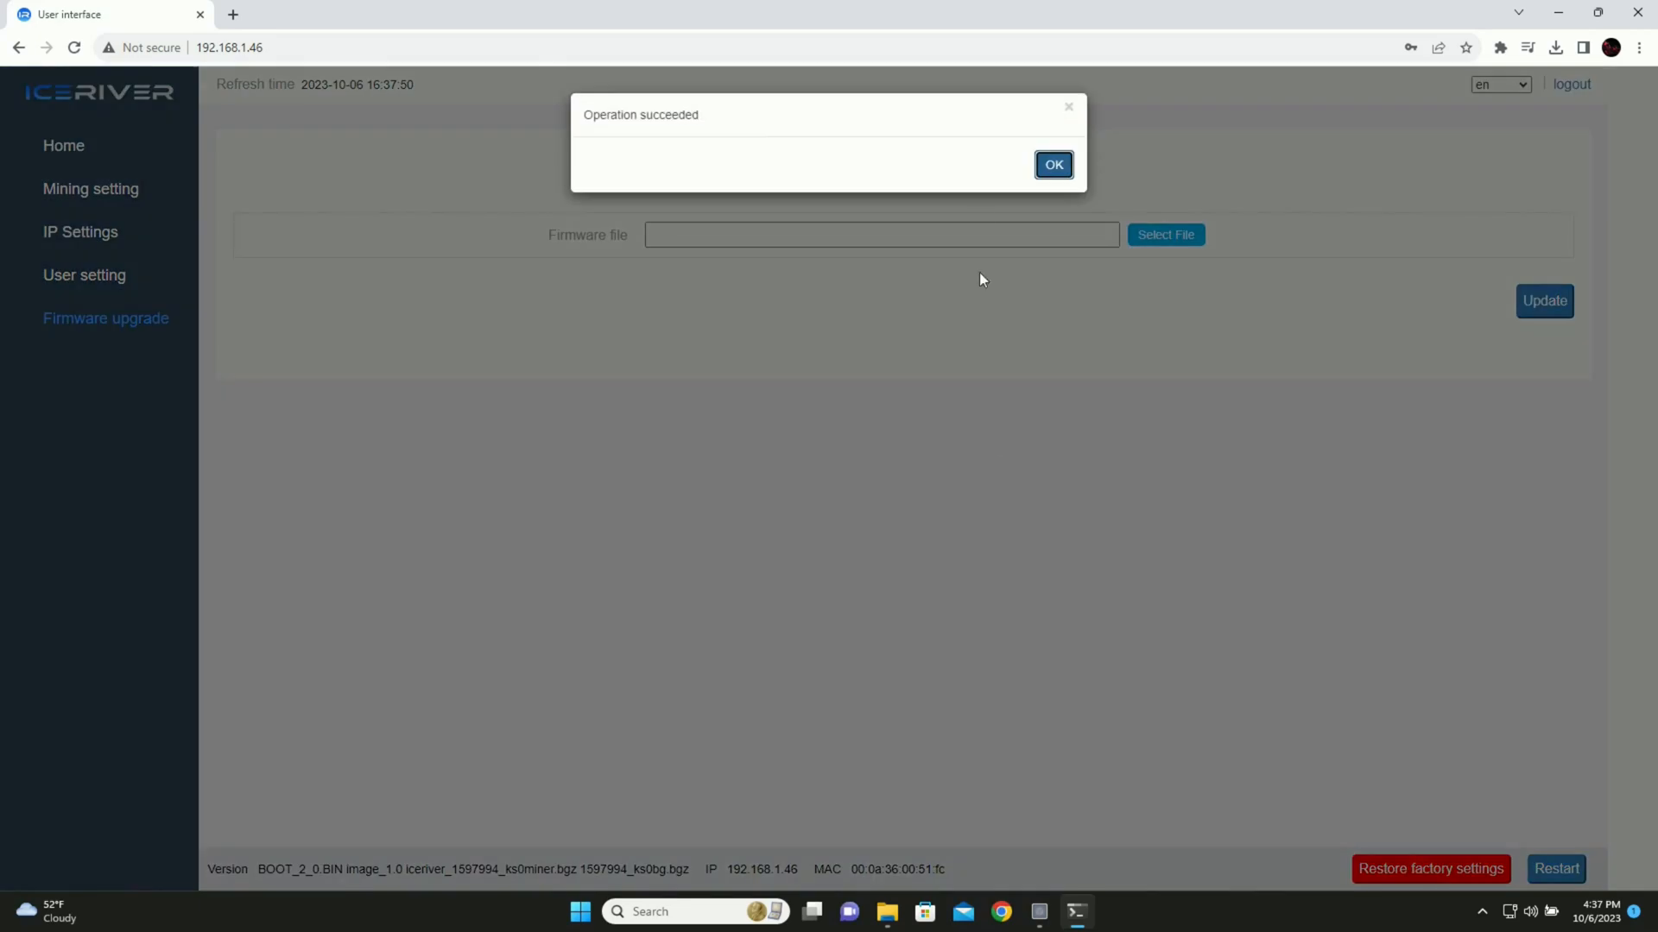
{"action": "left_click", "coordinate": [1052, 164]}
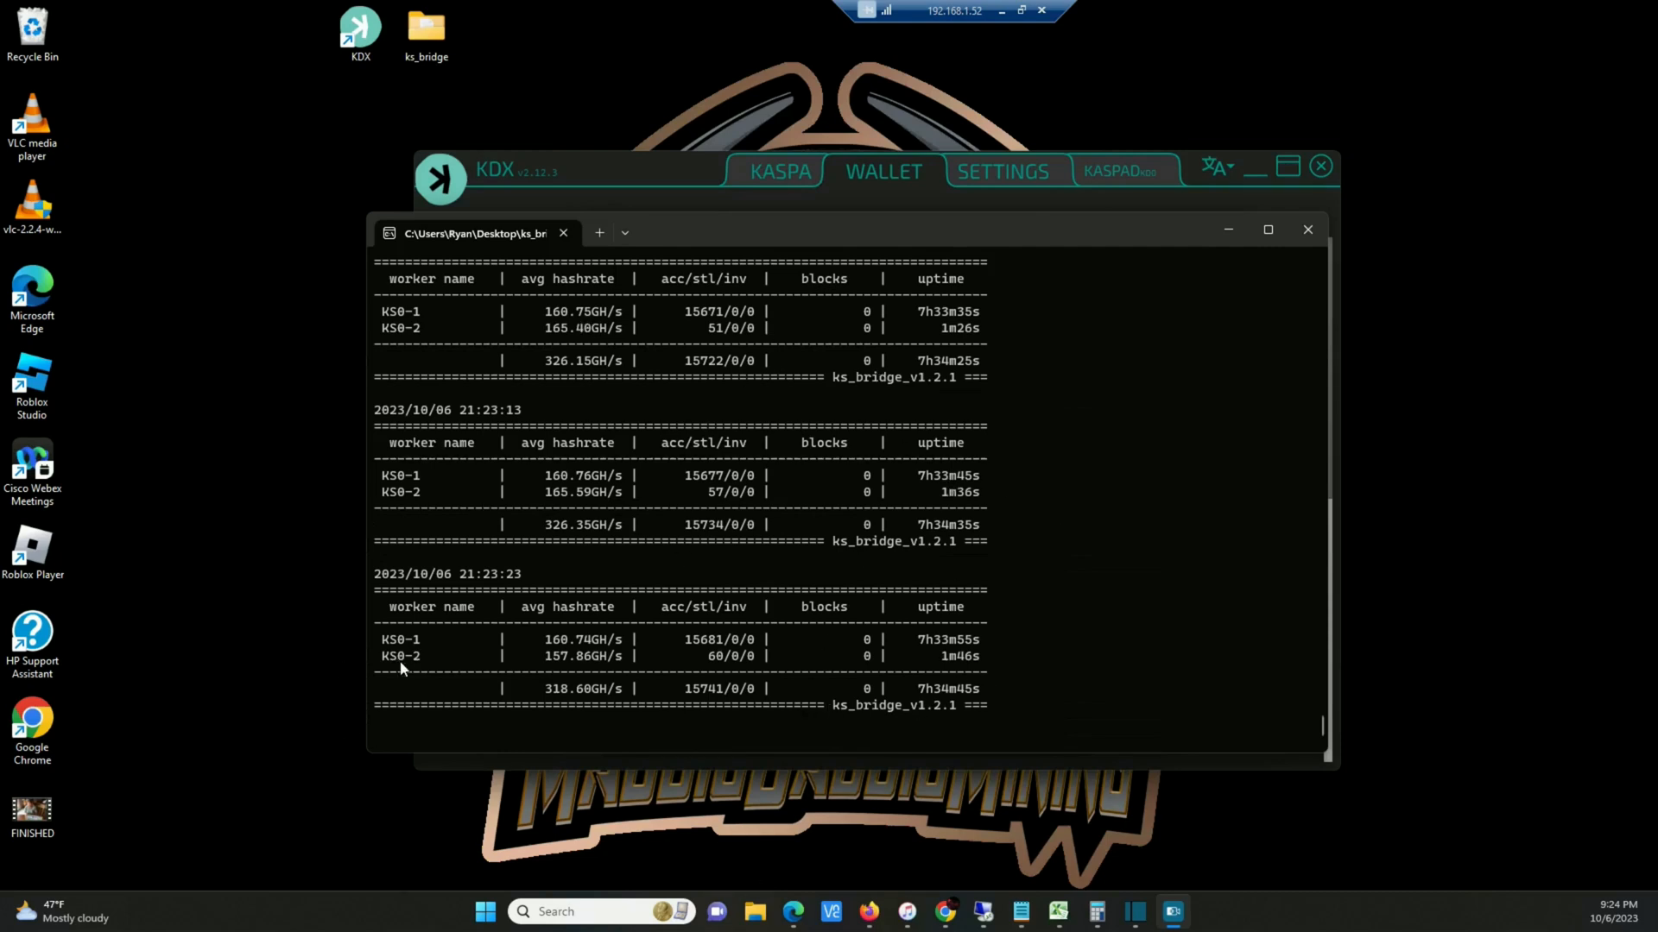
{"action": "mouse_move", "coordinate": [477, 673]}
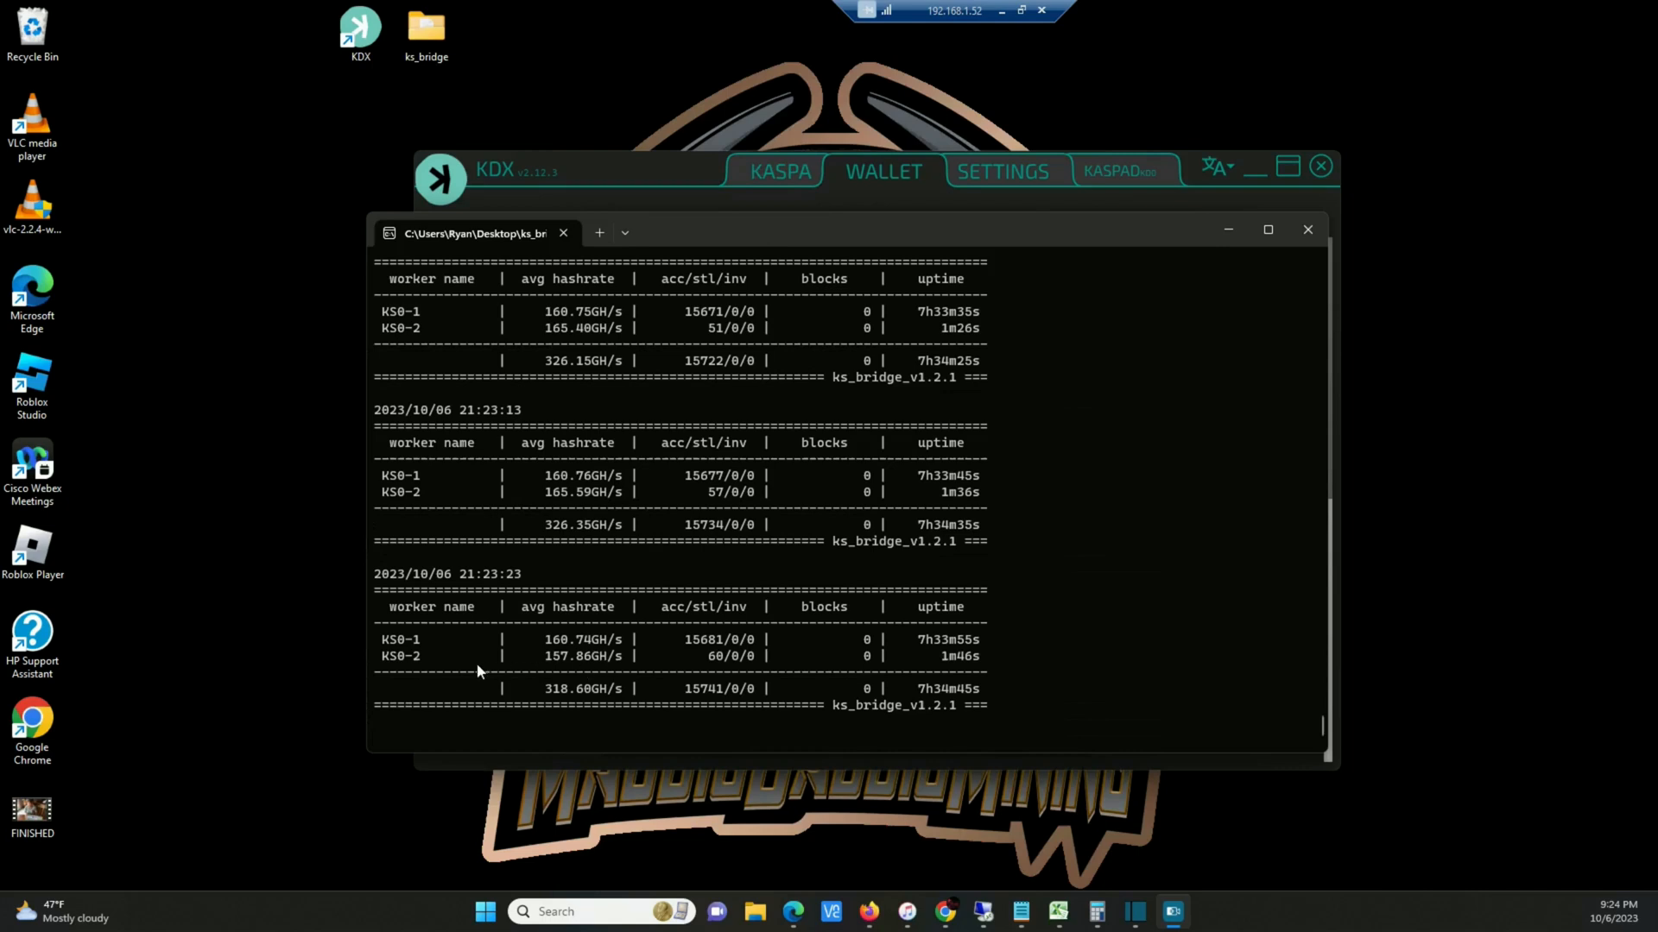